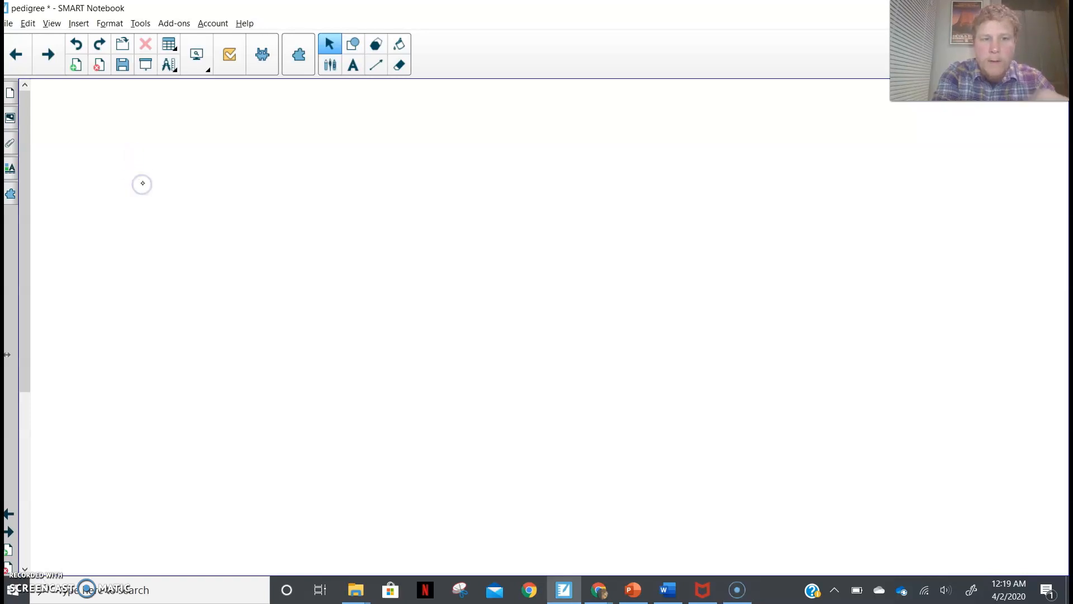
Handwrite the names Lee and Sandy side by side with the black pen
click(329, 65)
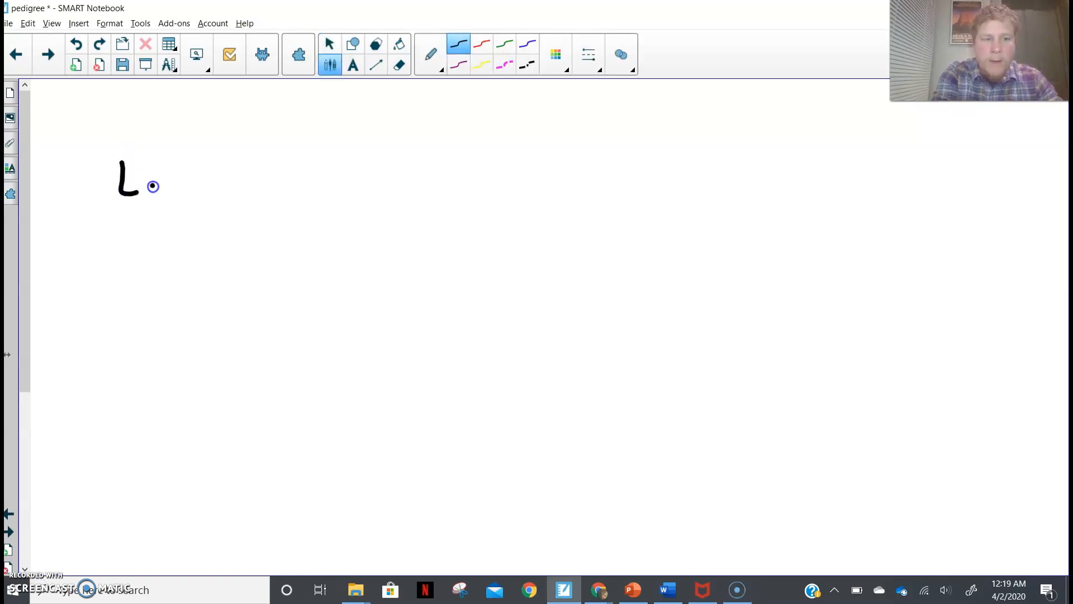
drag(144, 184, 181, 188)
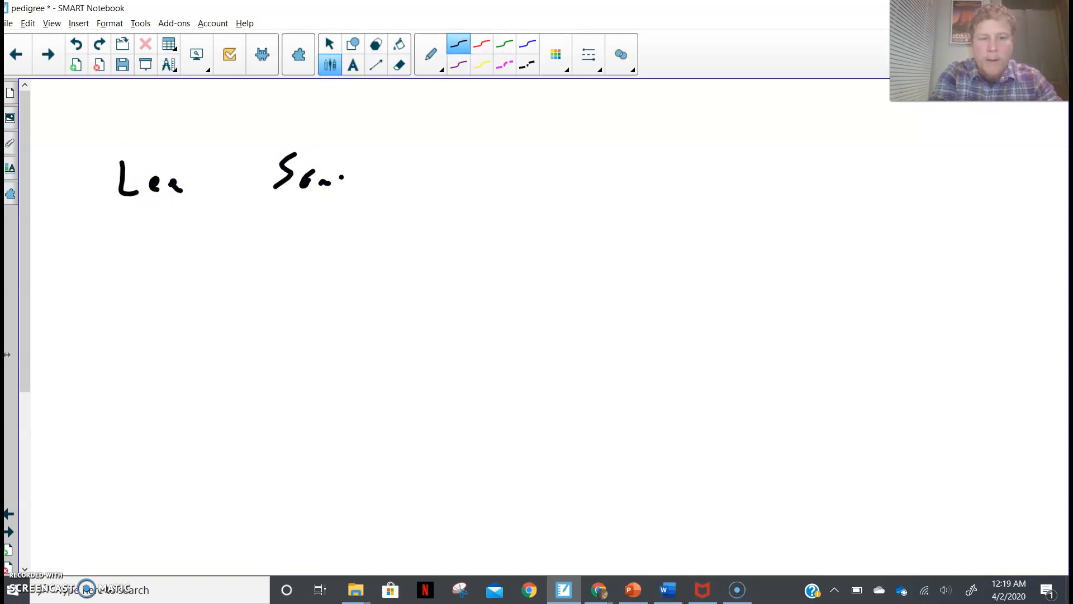
drag(345, 174, 362, 206)
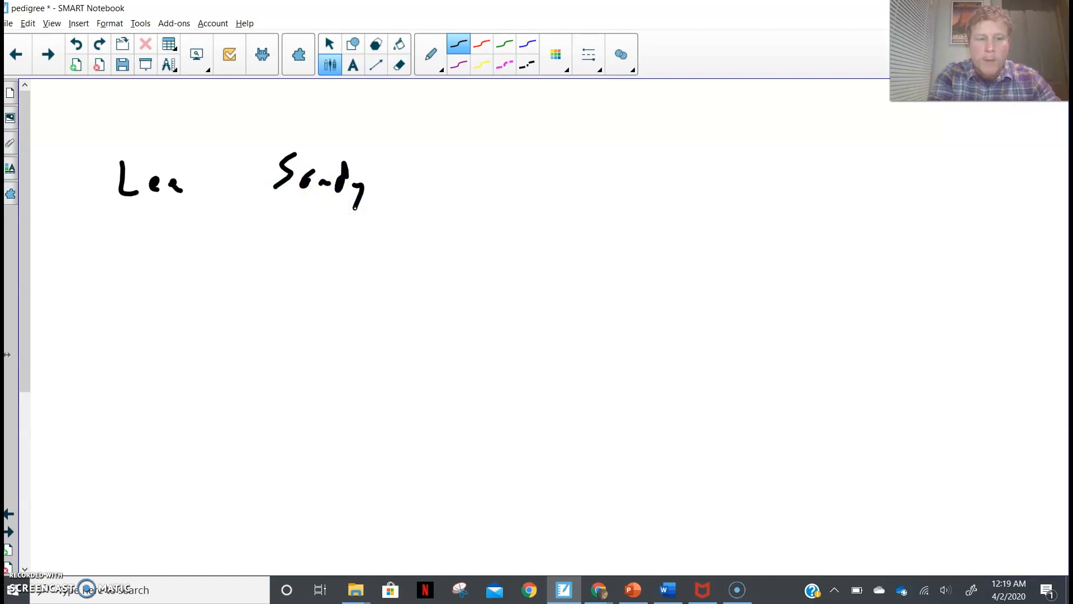
drag(199, 175, 254, 175)
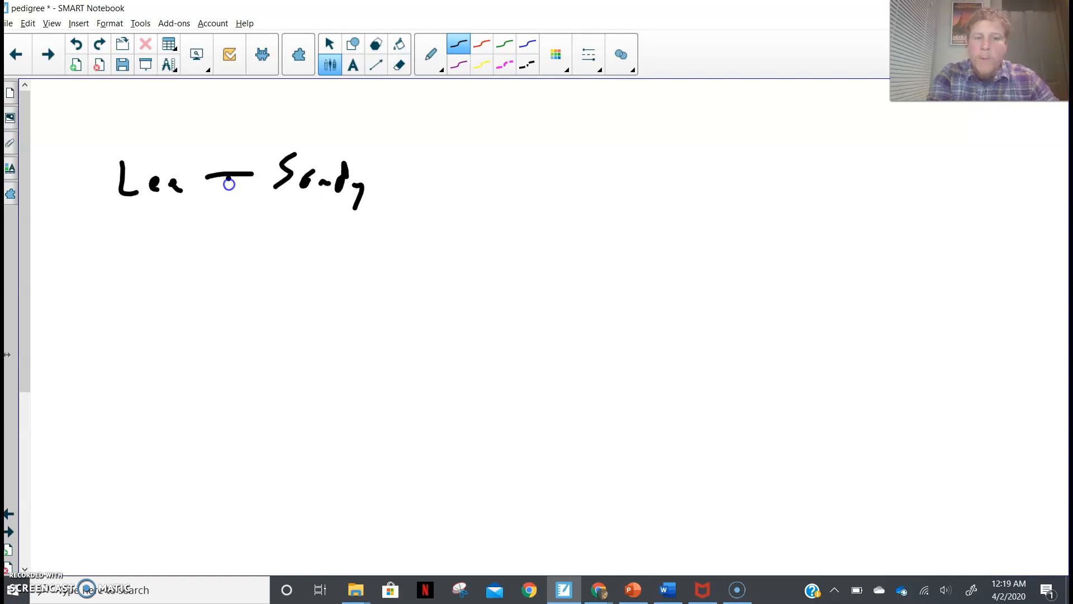
Join Lee and Sandy with a marriage line and descend to their child Amy
drag(229, 183, 229, 266)
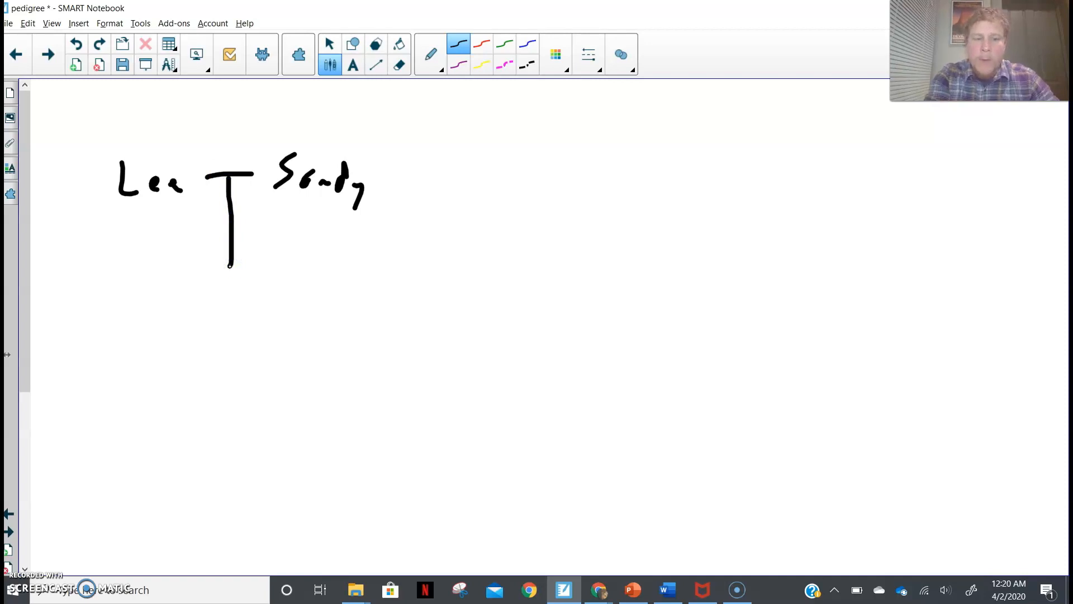
drag(199, 287, 216, 316)
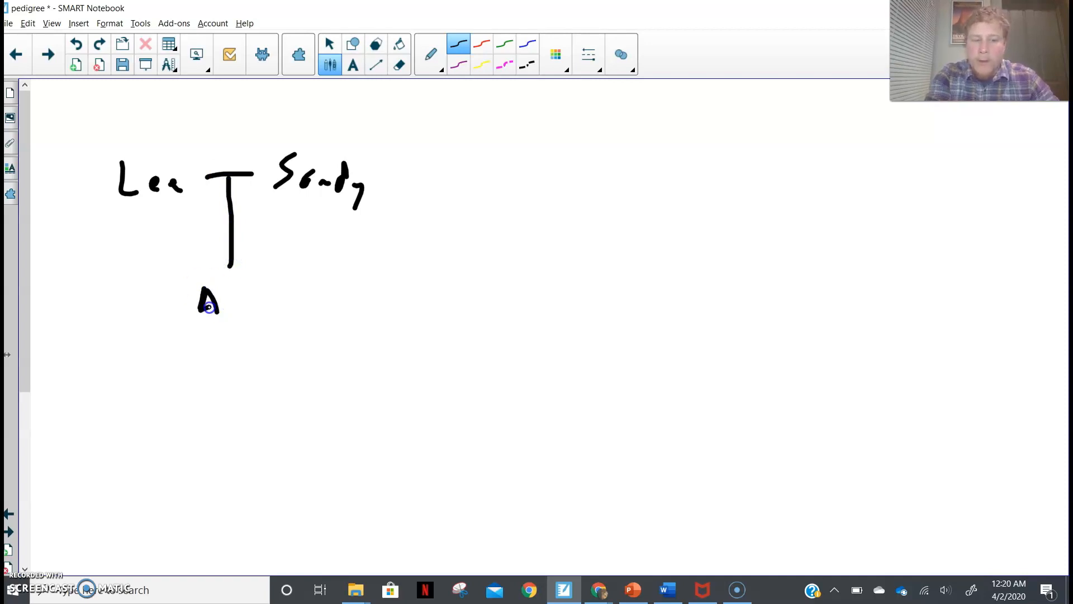
drag(232, 301, 268, 329)
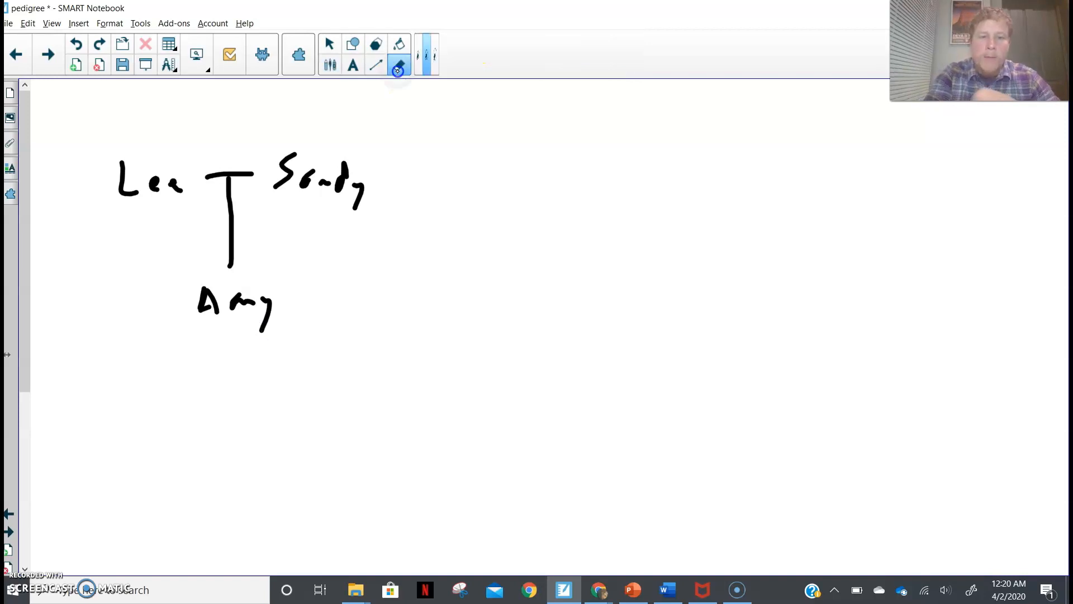
Replace the single child with a sibling bar below the parents and arrow pointing at it
click(399, 65)
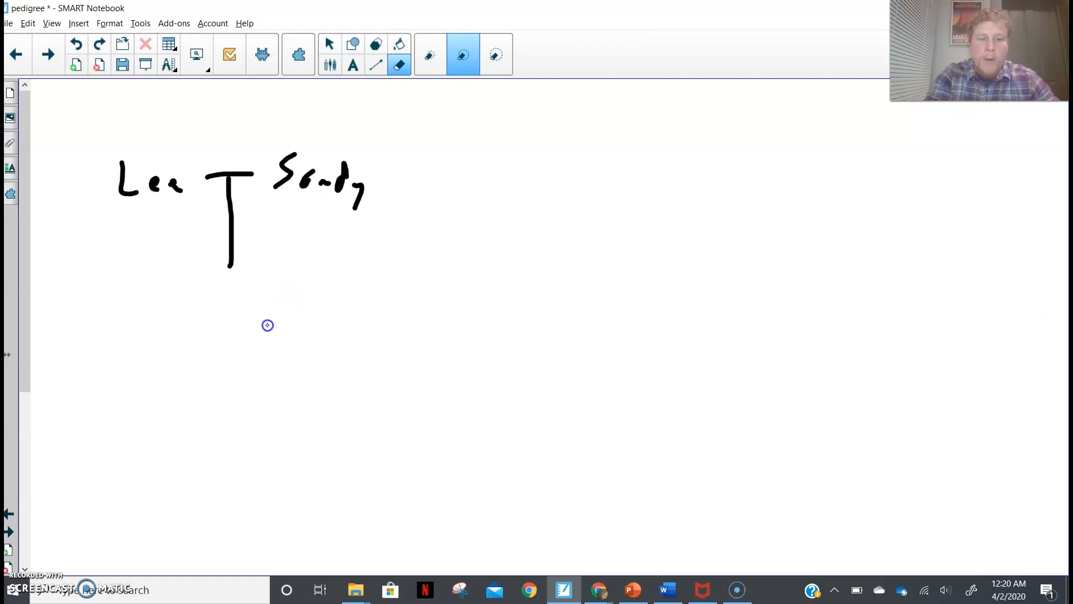
click(330, 63)
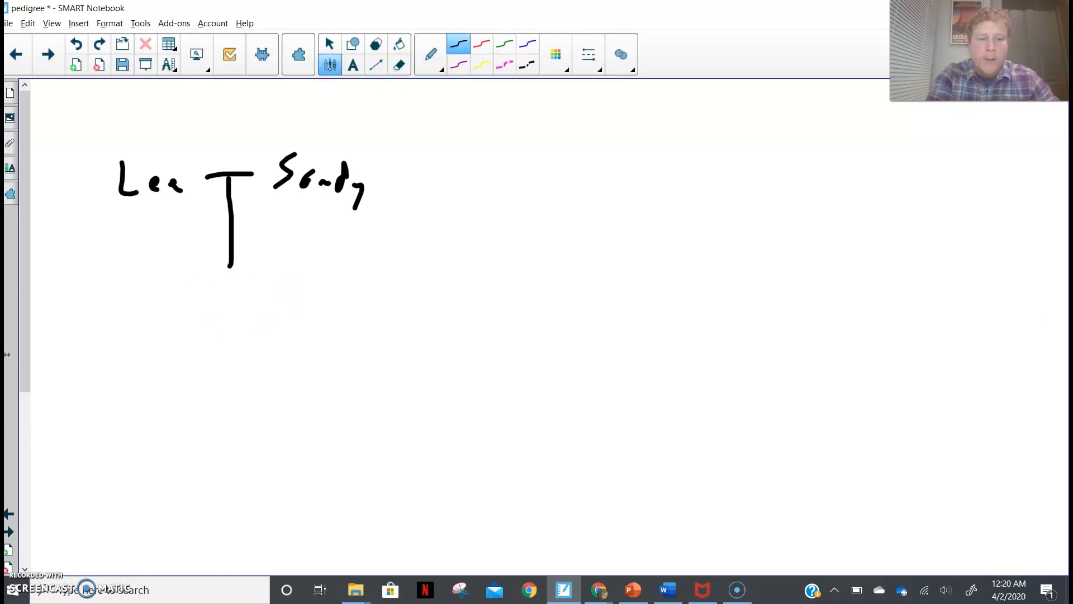
drag(156, 271, 306, 268)
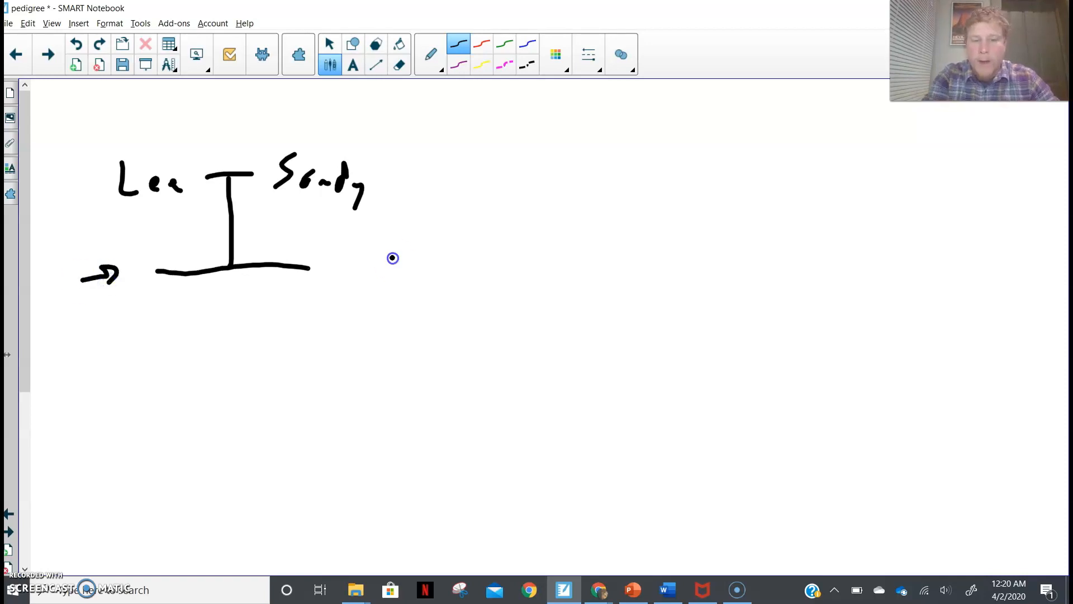
drag(393, 258, 359, 271)
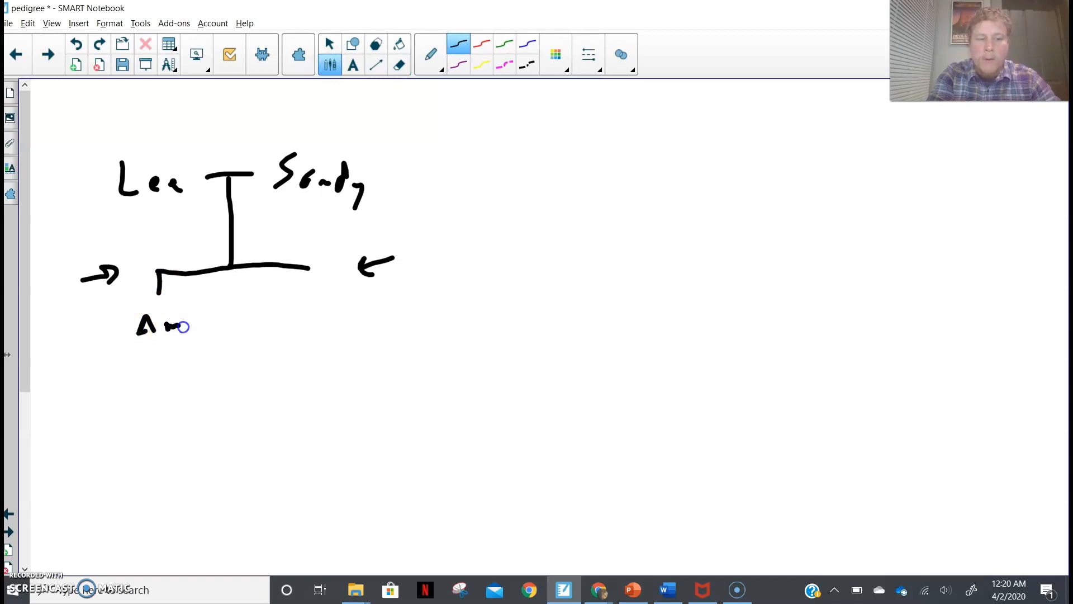
Add drop lines to children Amy and MJ and circle the sibling bar in yellow
drag(178, 326, 199, 349)
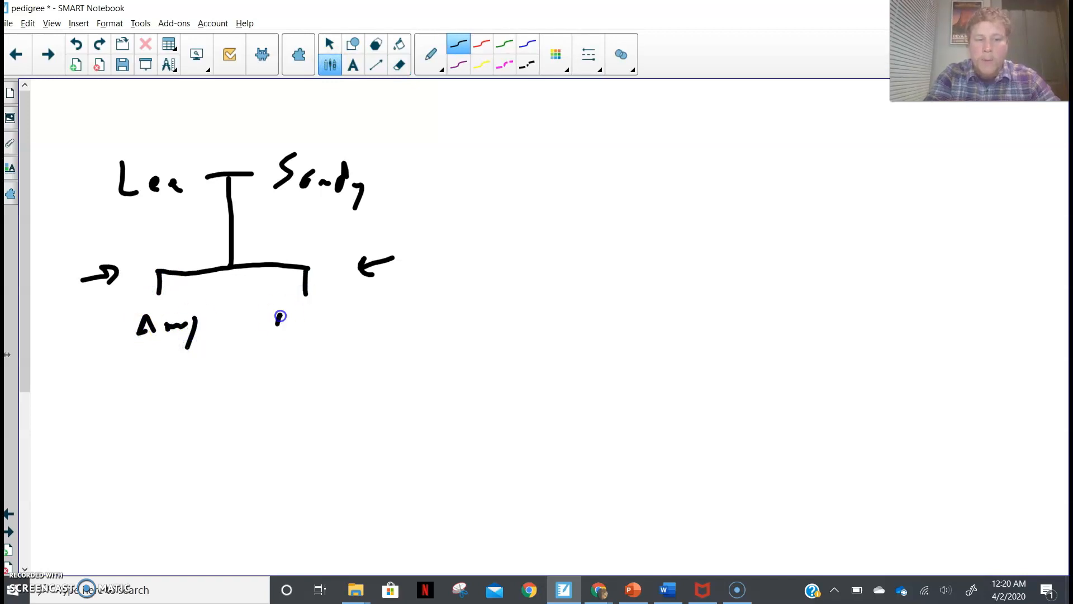
drag(274, 322, 328, 308)
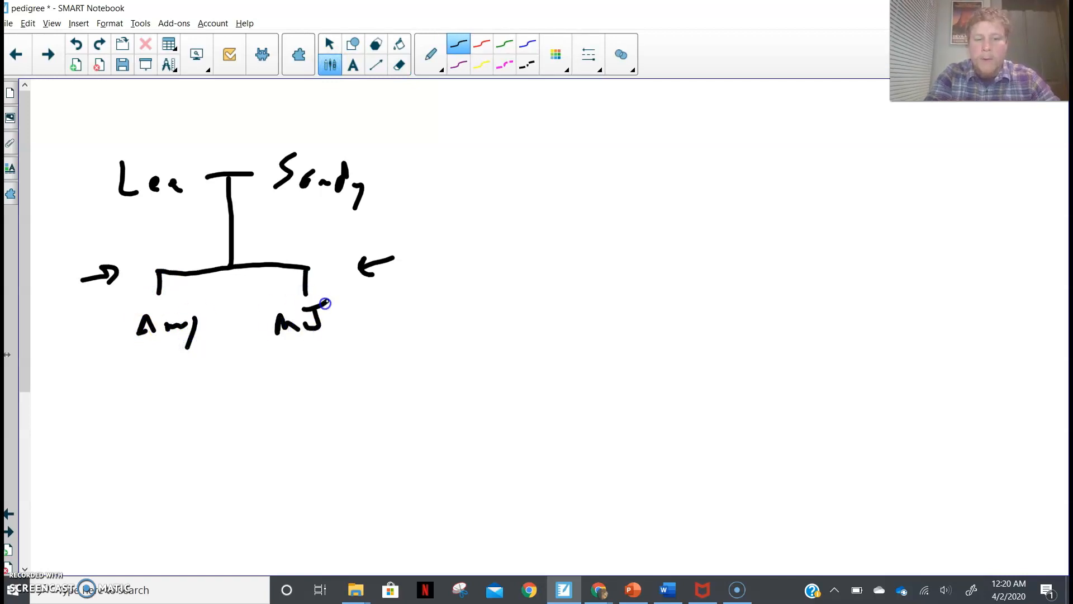
drag(322, 304, 304, 332)
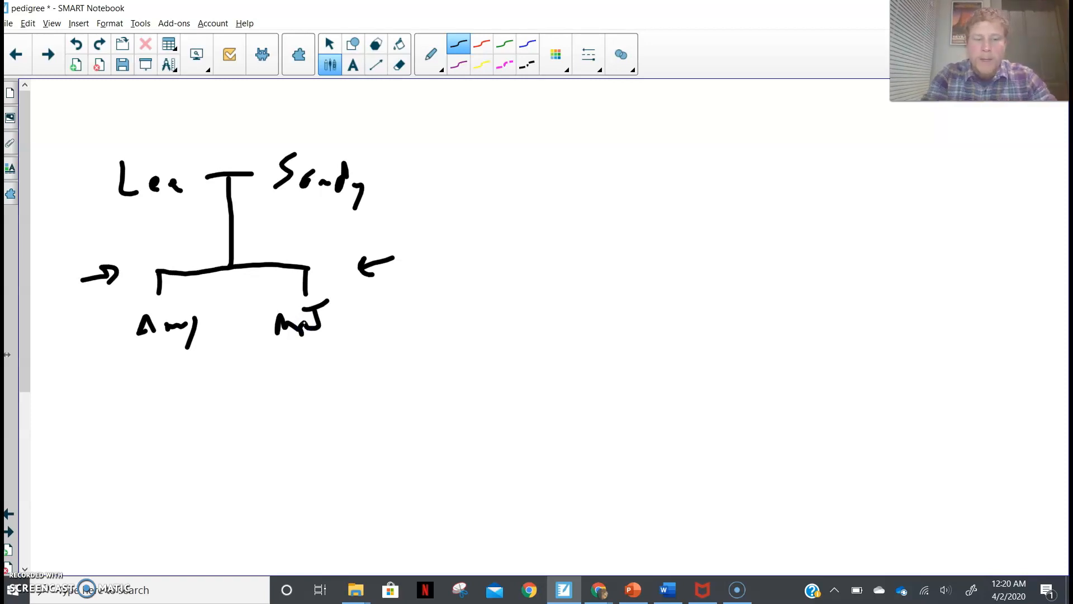
click(483, 65)
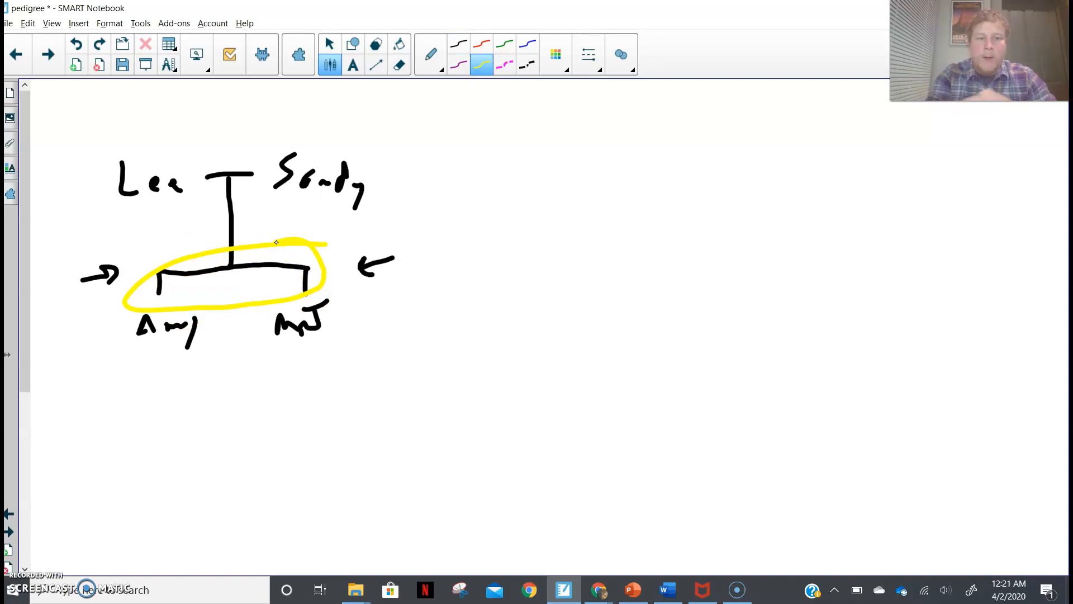
Remove the yellow loop, arrows and stray stroke, returning to the black pen above Sandy
click(76, 43)
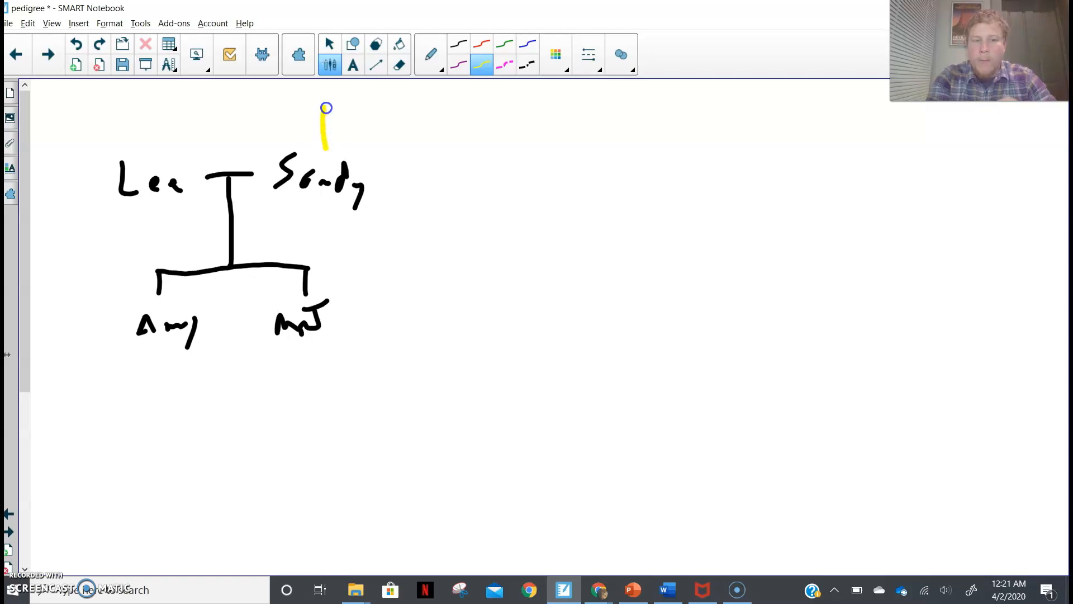
drag(326, 109, 326, 142)
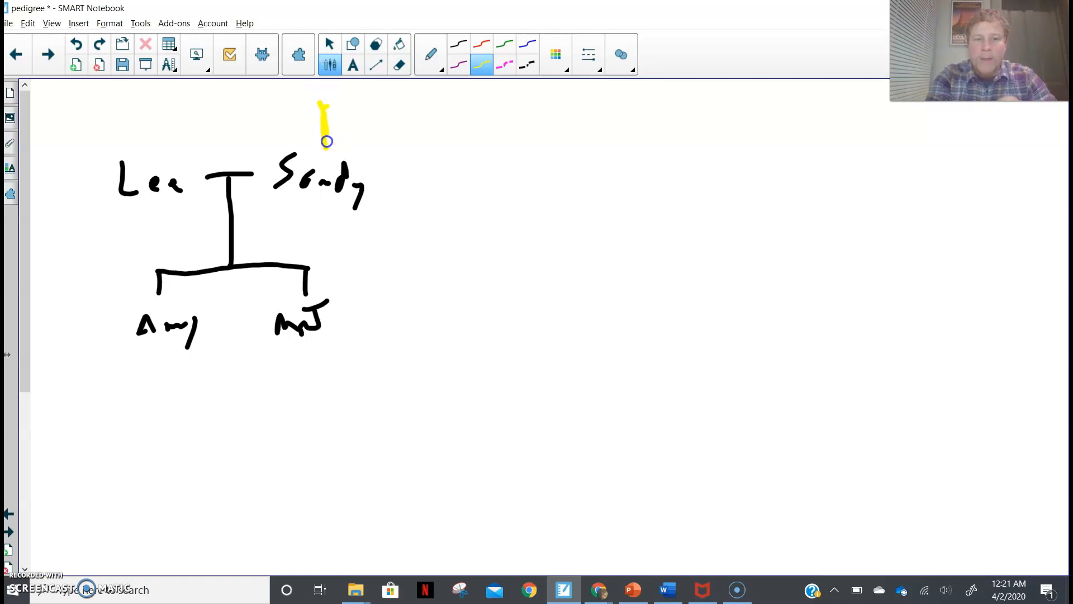
click(399, 65)
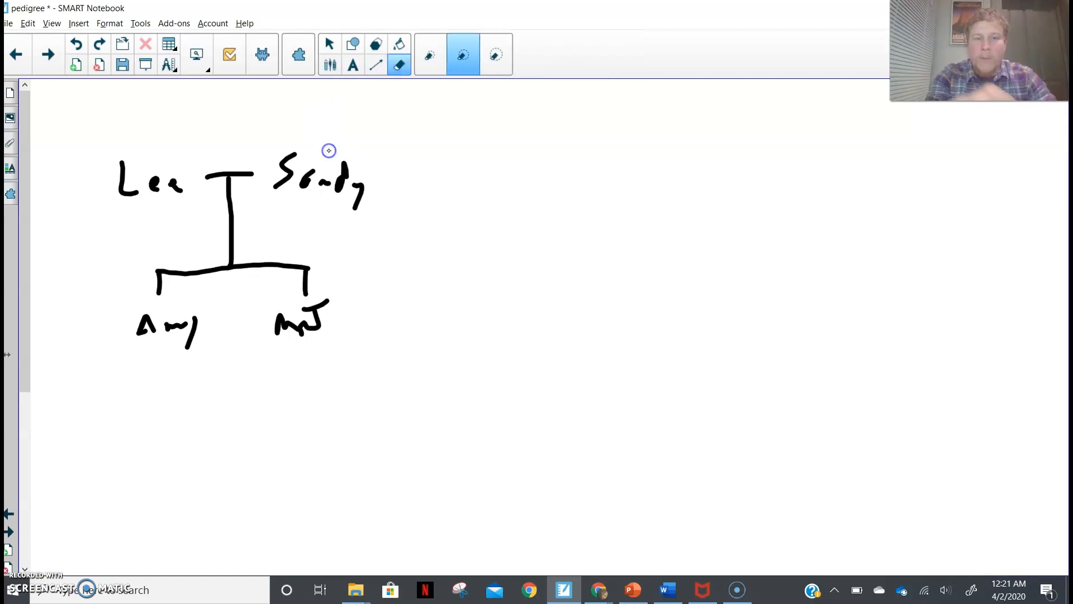
click(328, 44)
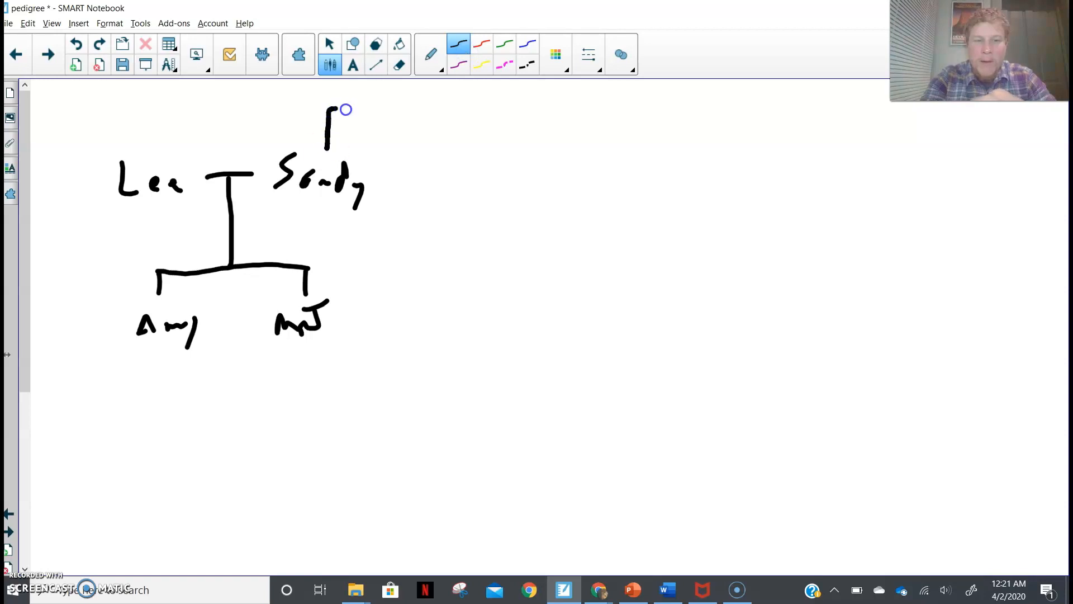
Draw Sandy's sibling line with drop lines and write sibling Sharon
drag(345, 113, 623, 114)
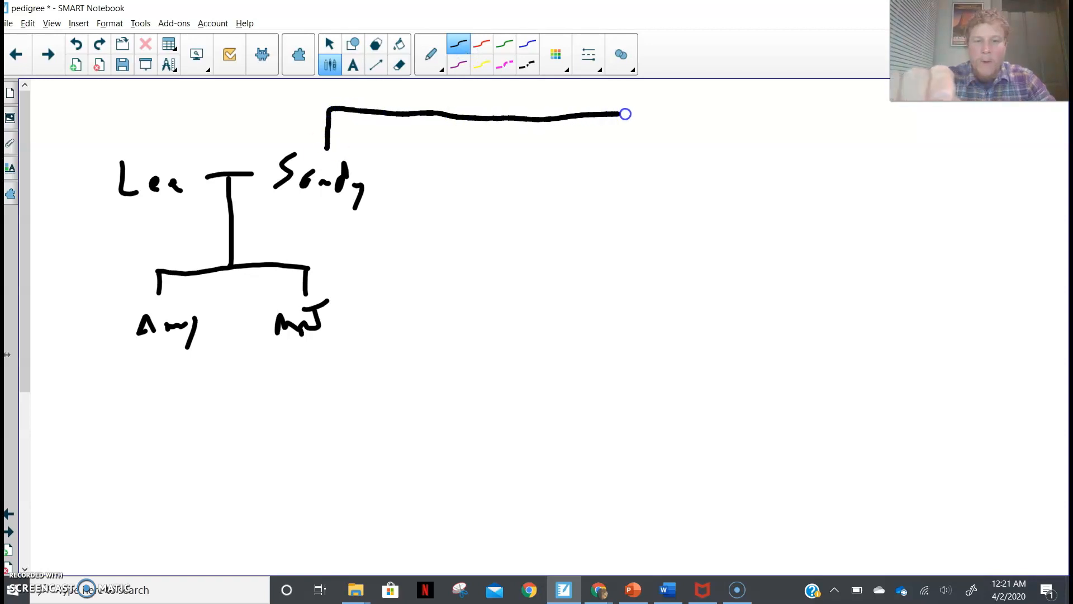
drag(625, 114, 639, 151)
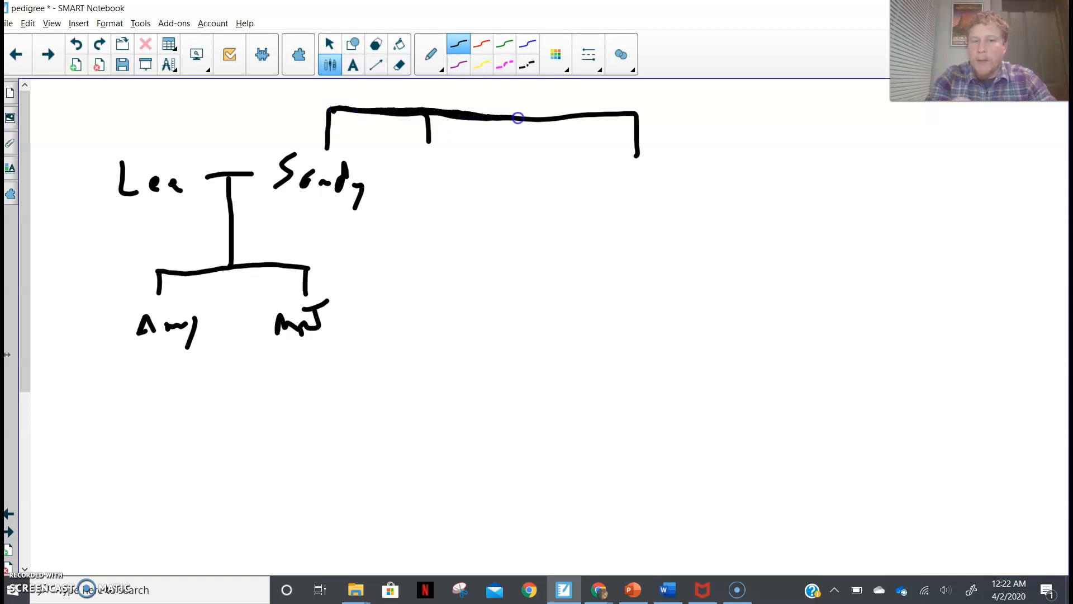
drag(517, 117, 651, 110)
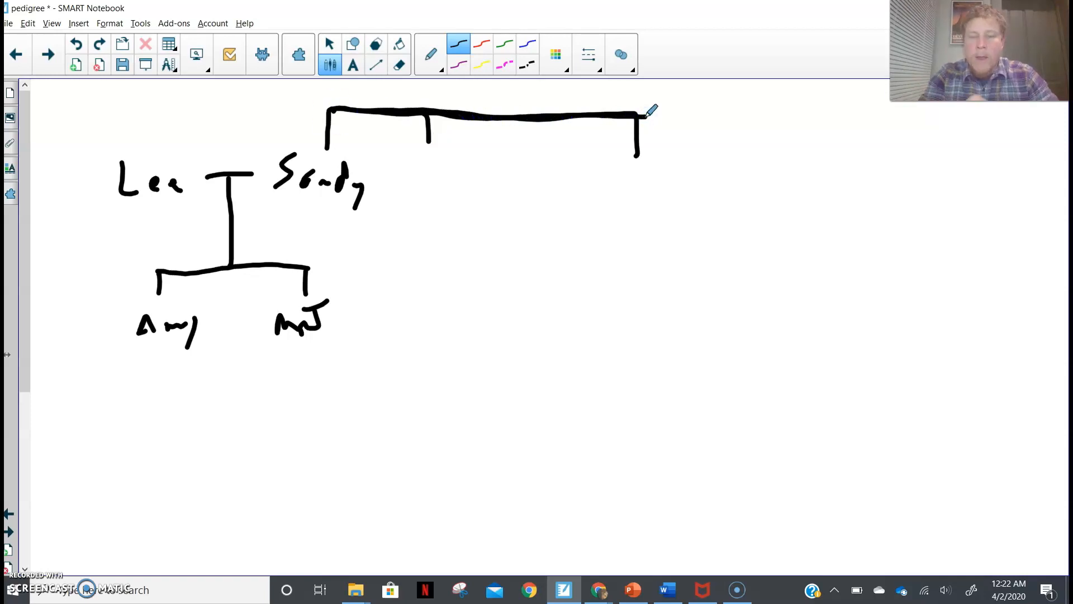
drag(421, 158, 409, 195)
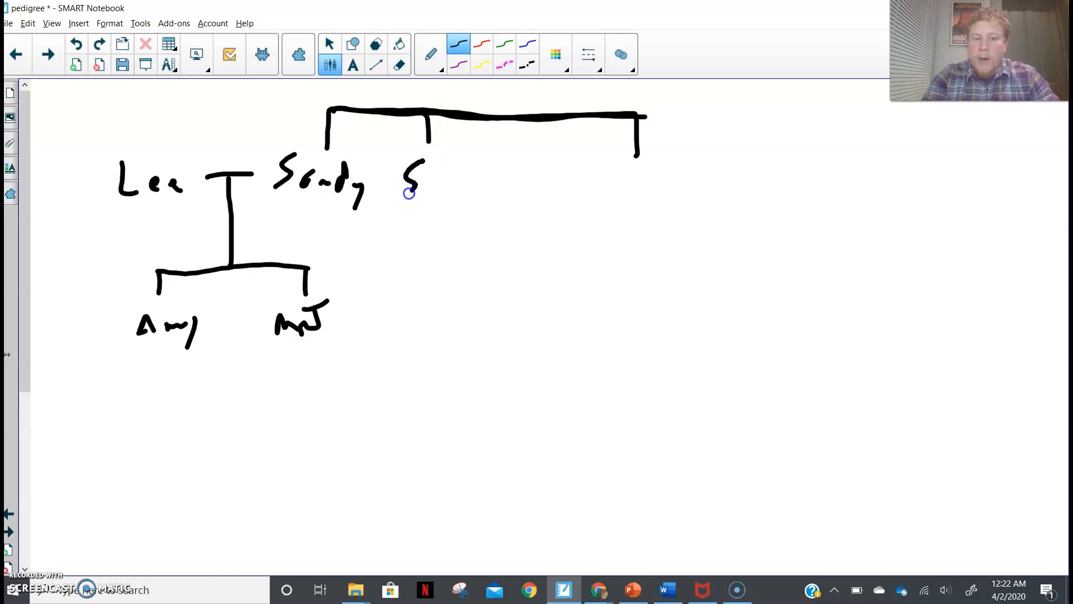
drag(407, 185, 465, 178)
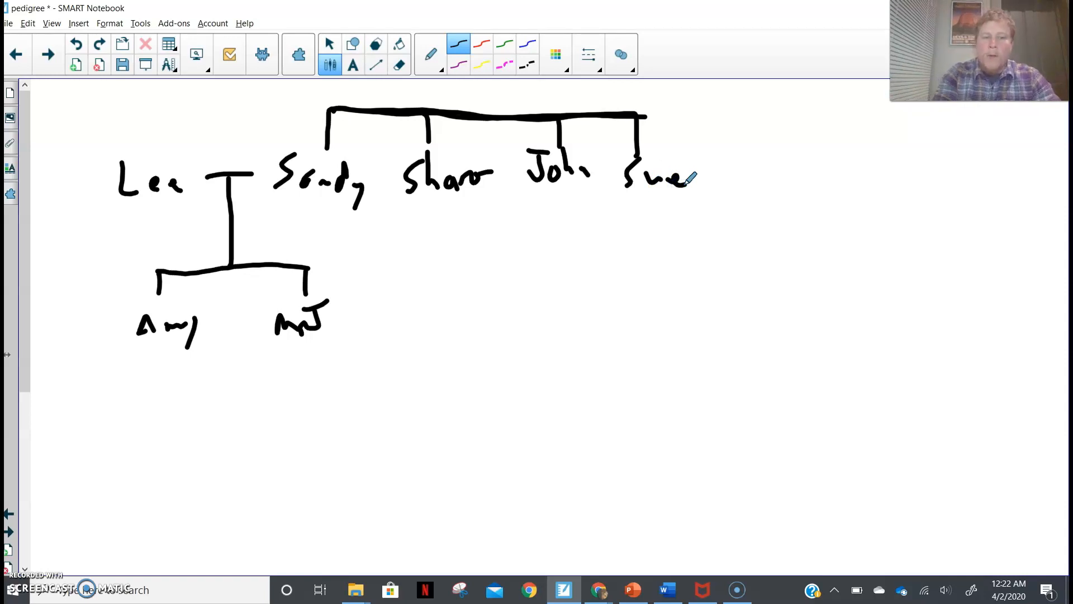
Circle the Lee–Sue generation row in yellow, then undo the outline
click(481, 63)
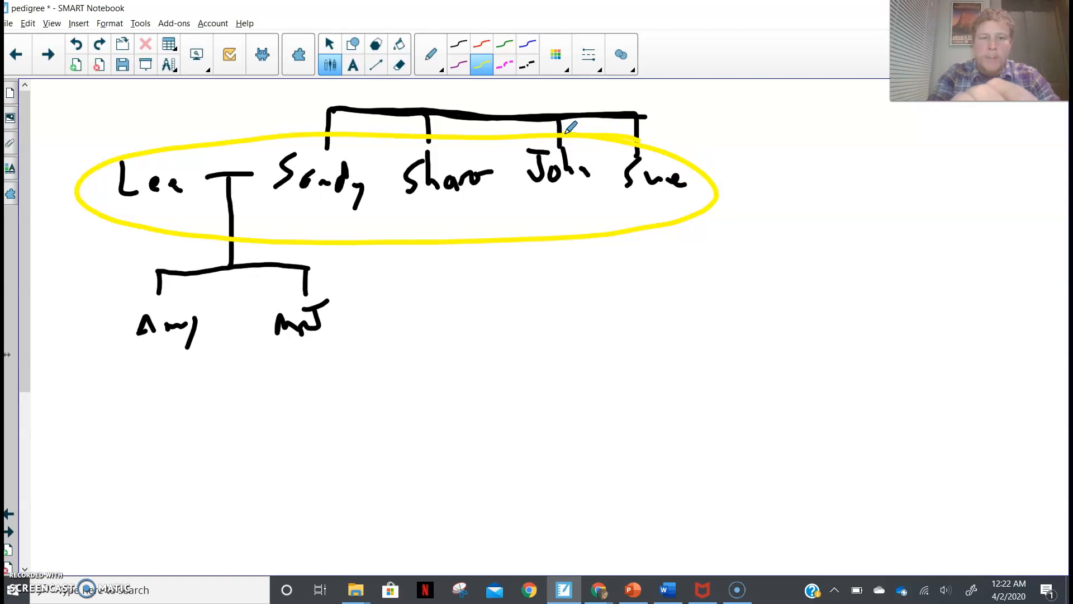
click(76, 44)
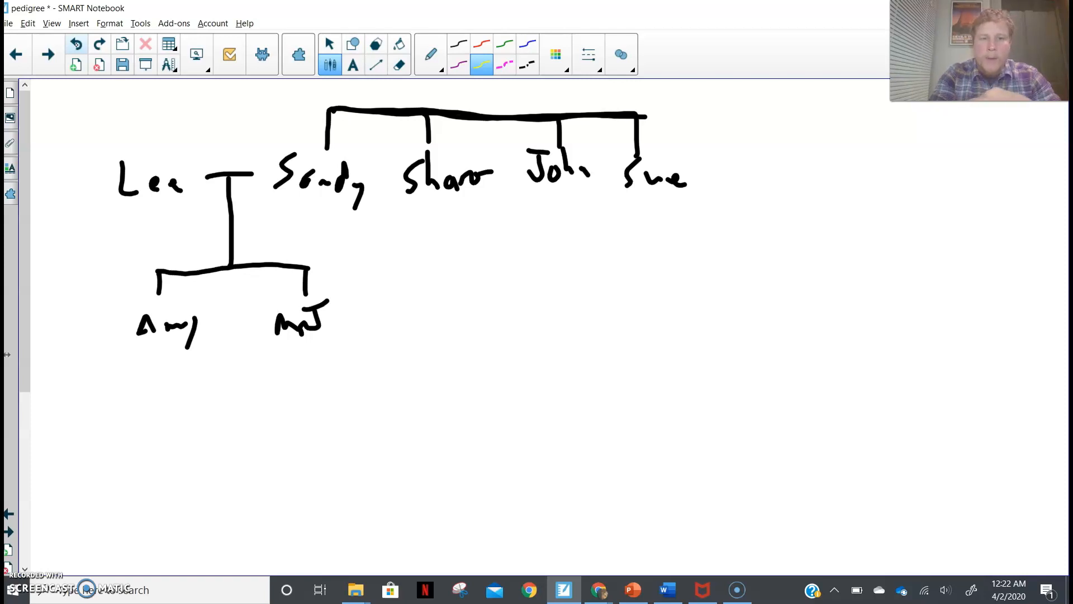
Add Kyle beside Amy with a marriage line, descent line and children's bar
click(459, 44)
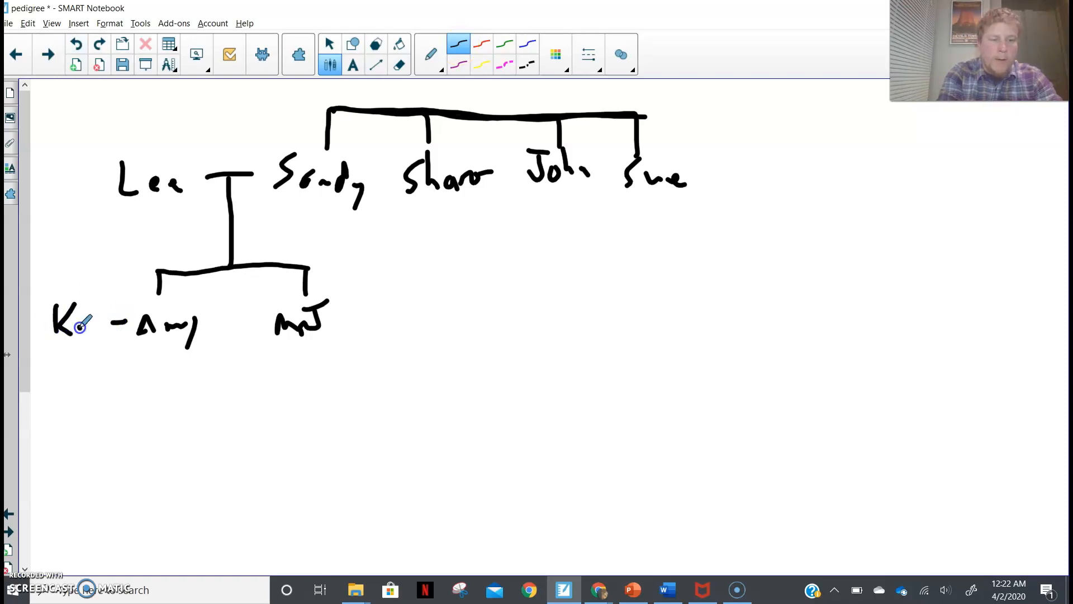
drag(81, 322, 113, 329)
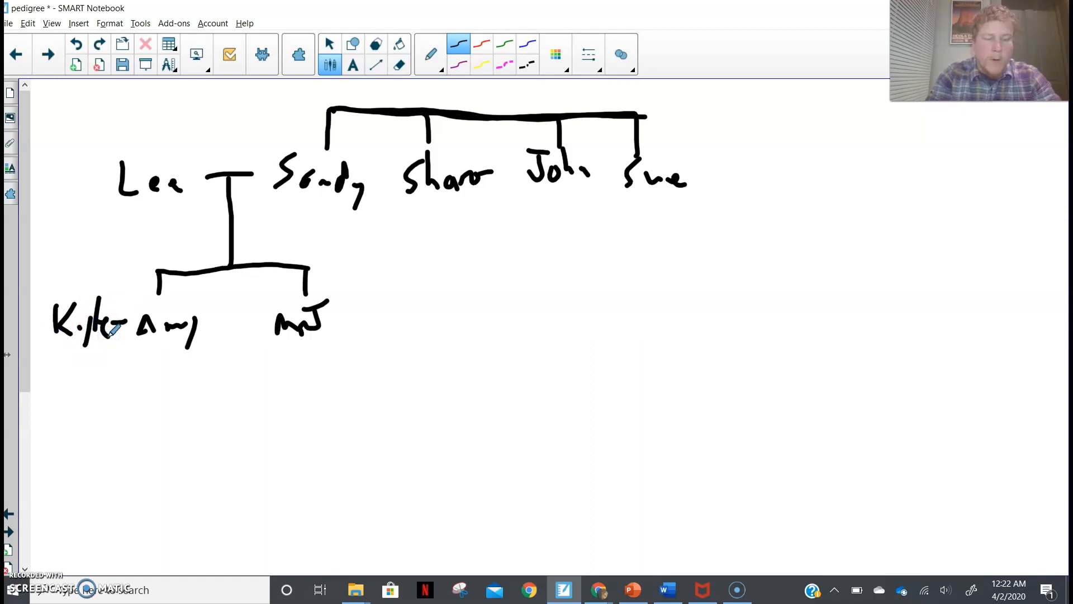
drag(109, 322, 122, 348)
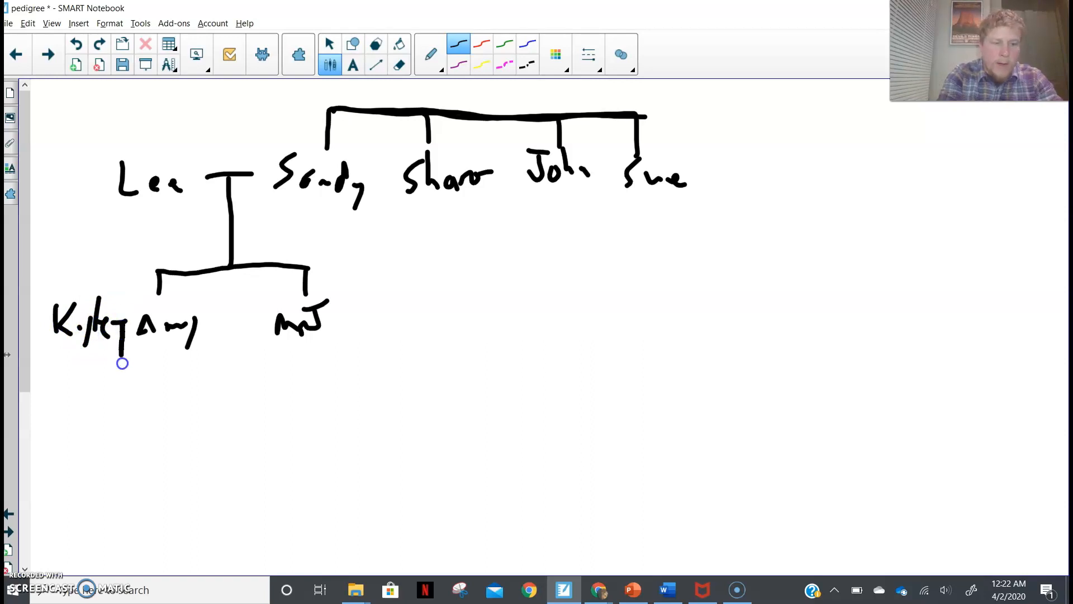
drag(144, 318, 123, 373)
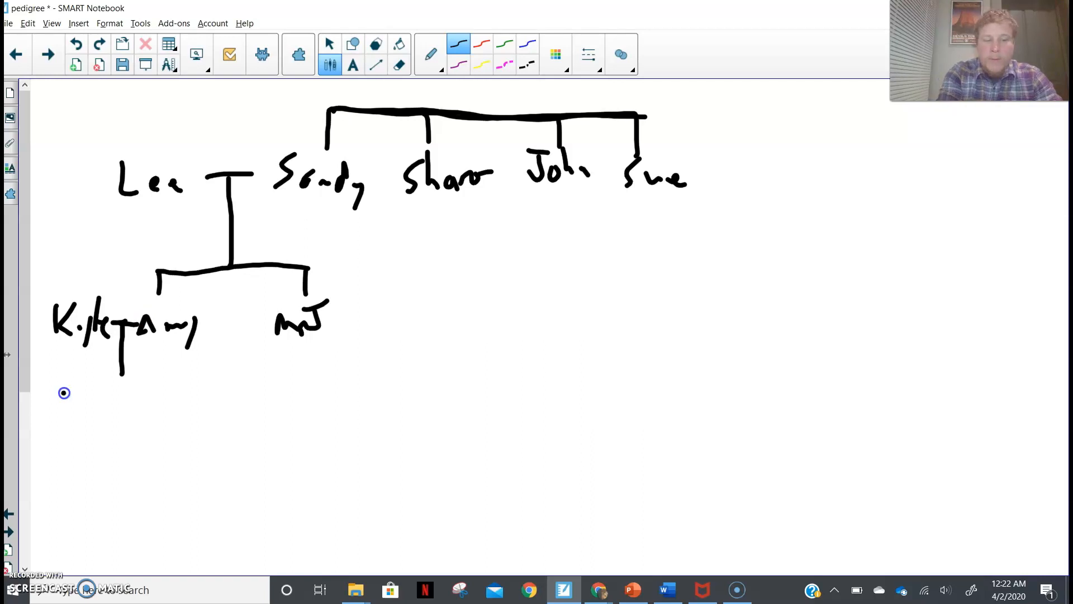
drag(62, 393, 191, 371)
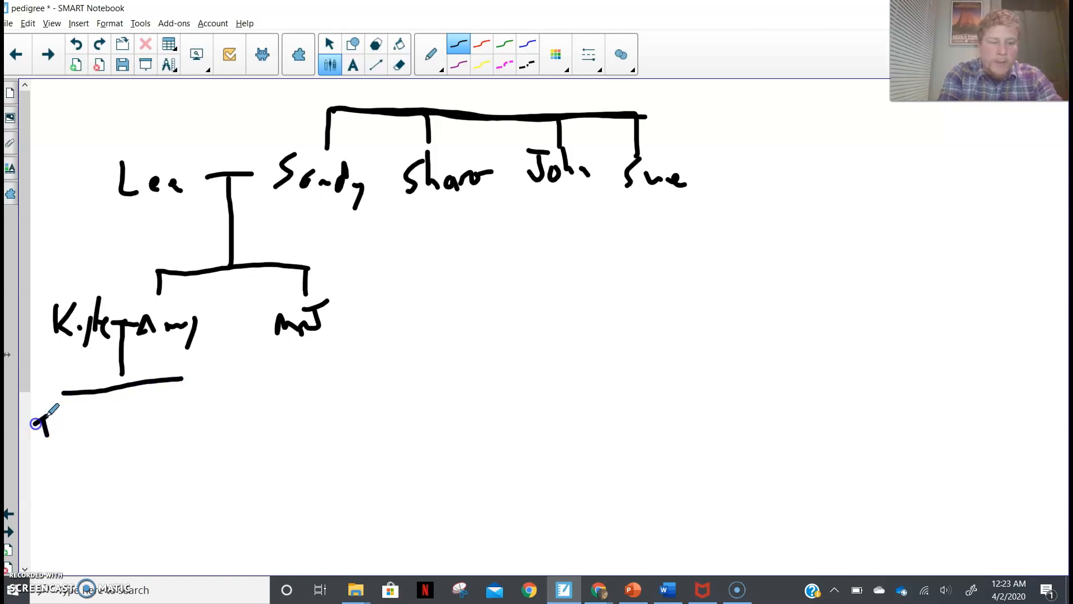
Write the three children Teake, Trygg and Tayne on drop lines below the bar
drag(35, 421, 113, 422)
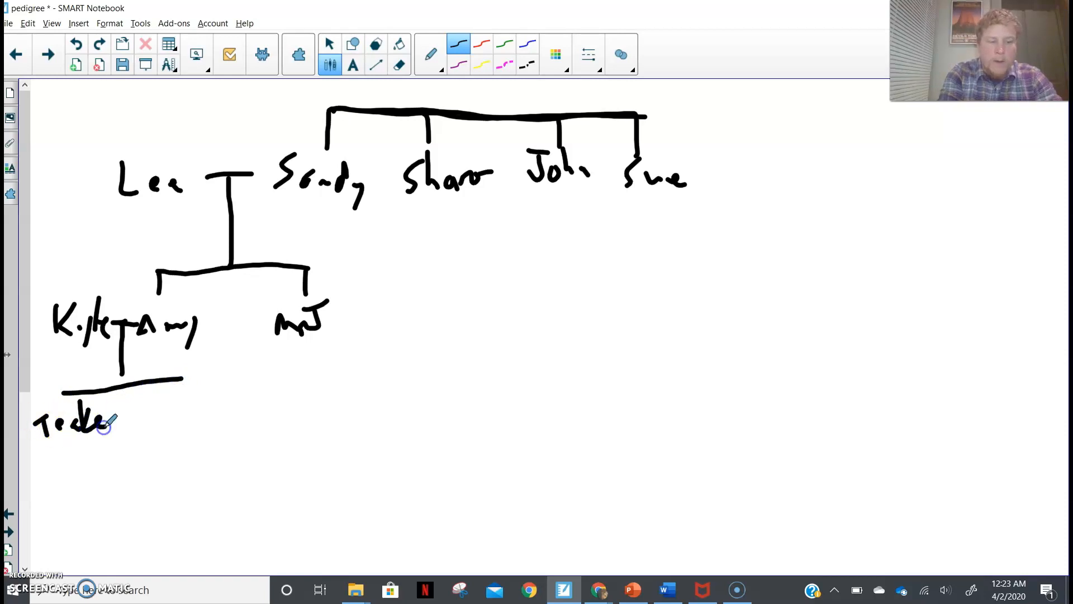
drag(123, 425, 154, 424)
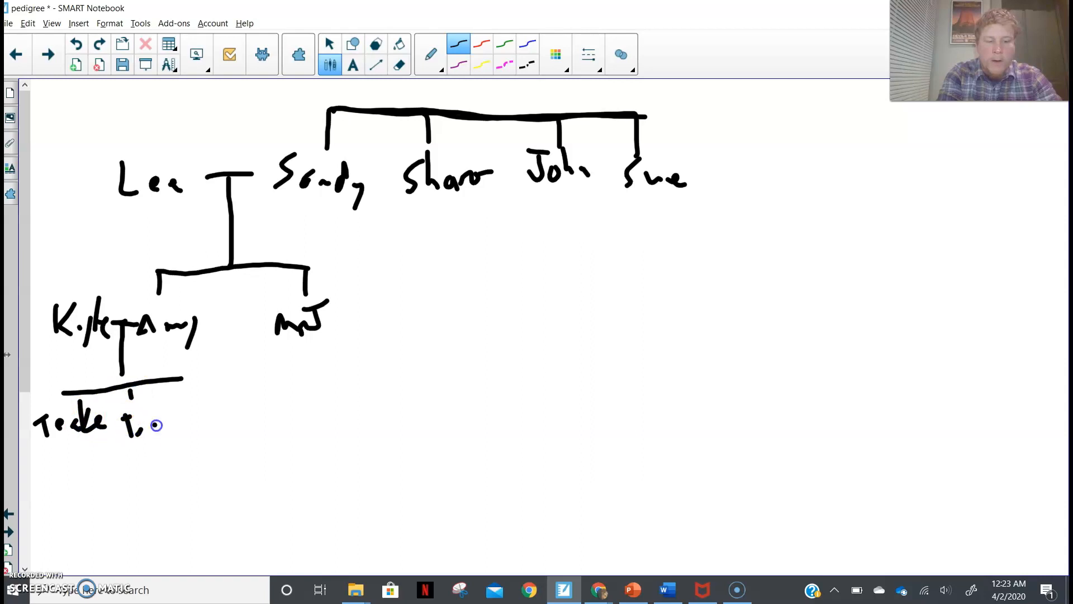
drag(157, 425, 181, 445)
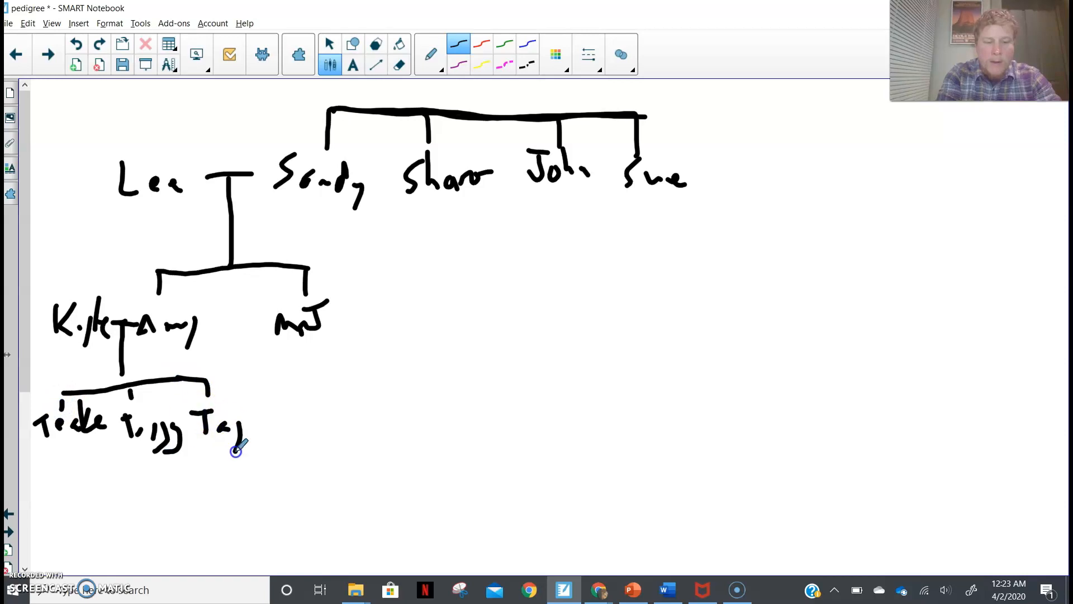
drag(239, 445, 274, 428)
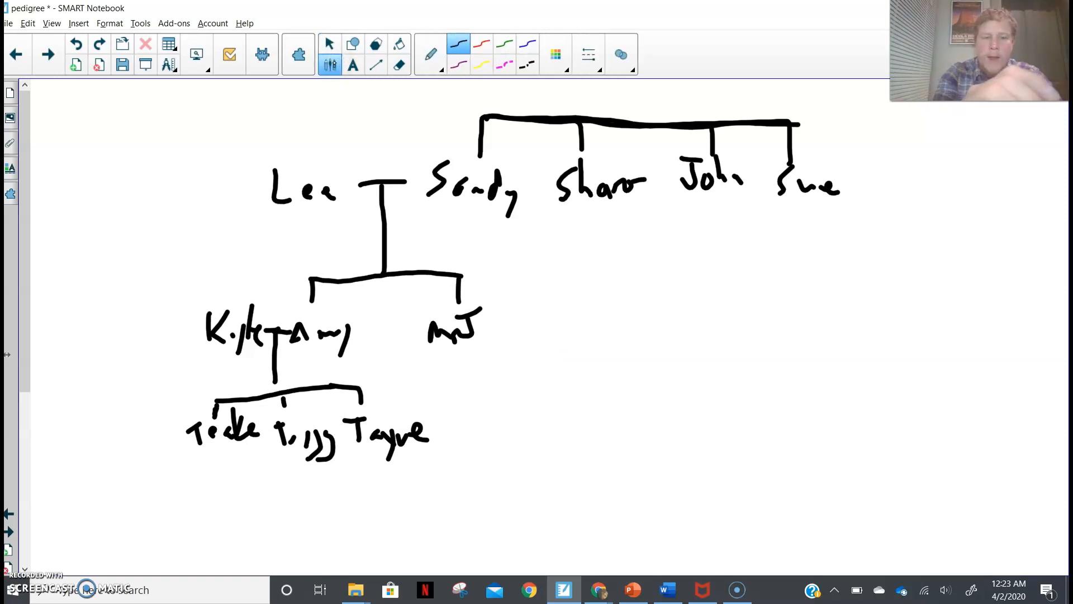
Bracket Paula as Lee's sister, shift the chart right, and drop a line to her children
drag(303, 112, 303, 174)
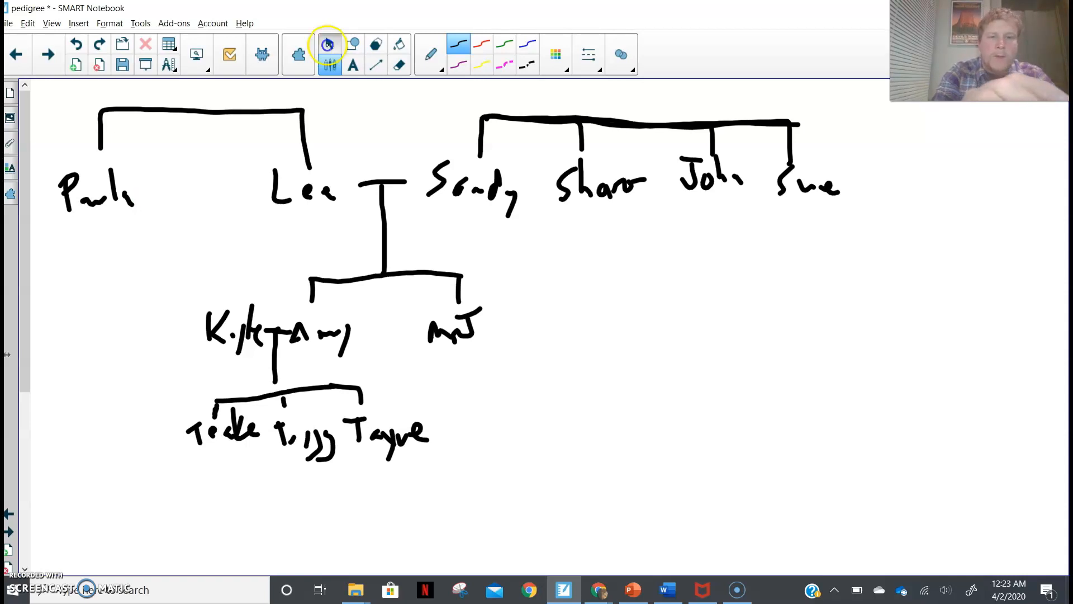
click(328, 44)
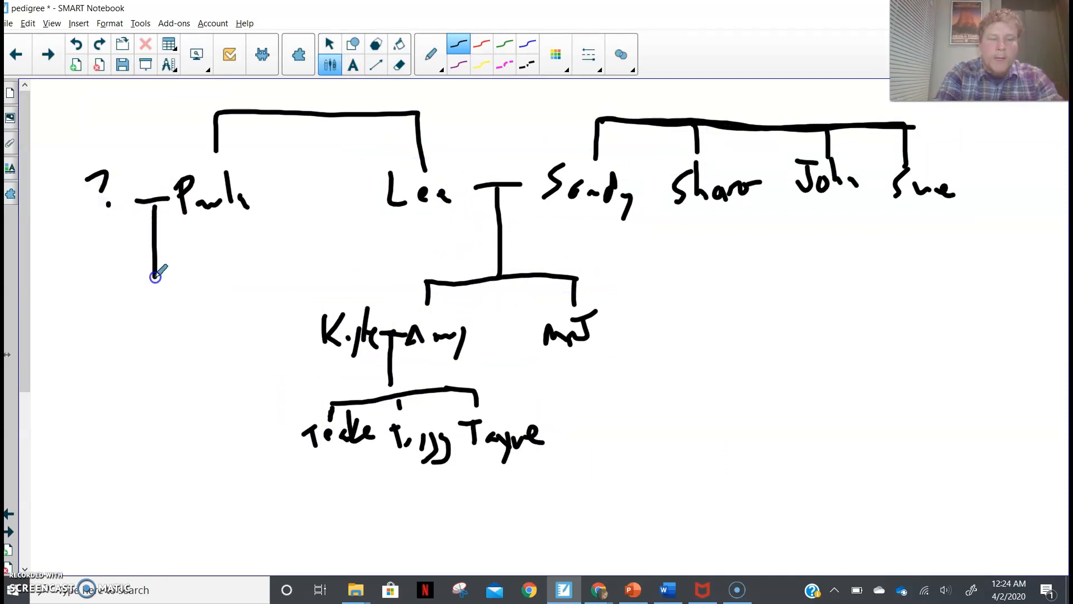
drag(155, 281, 205, 287)
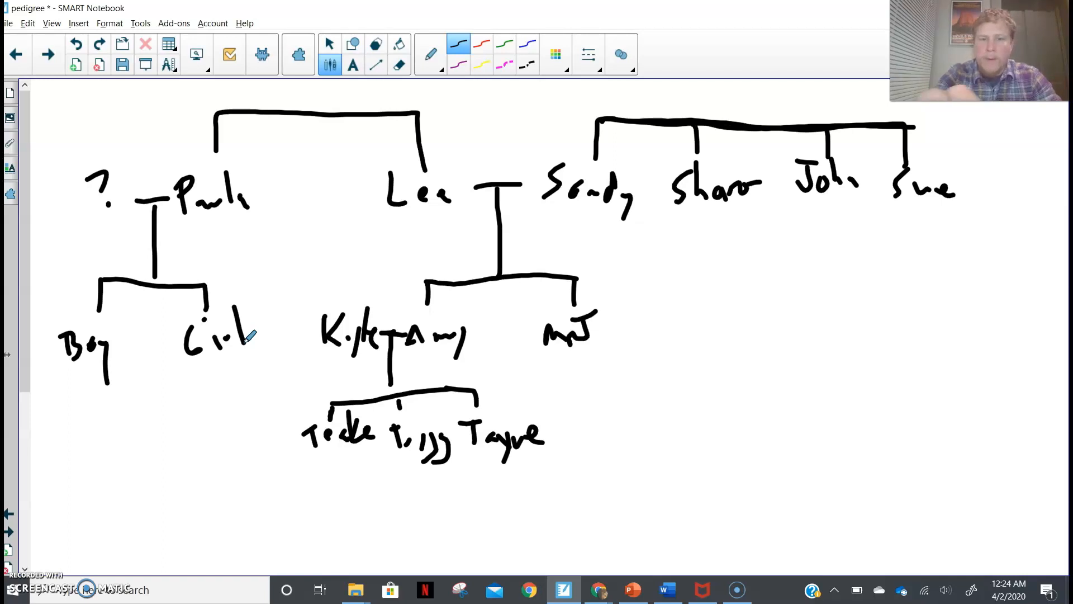
Label Paula's second child Girl before the red square/circle legend replaces names
drag(742, 308, 777, 356)
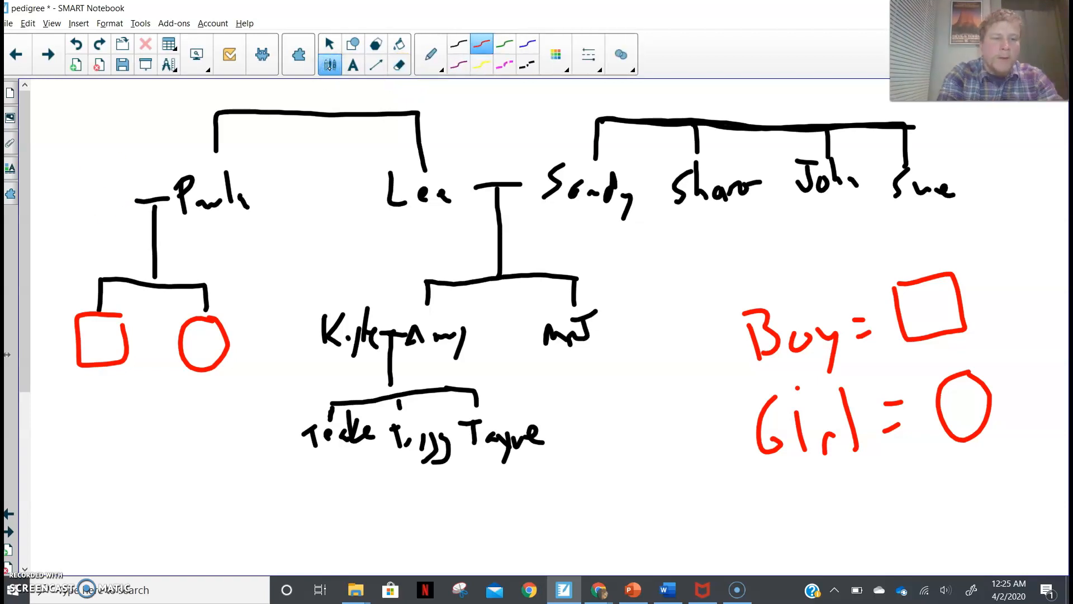
Draw a red square for Paula's unknown husband and erase the old names
drag(137, 150, 75, 219)
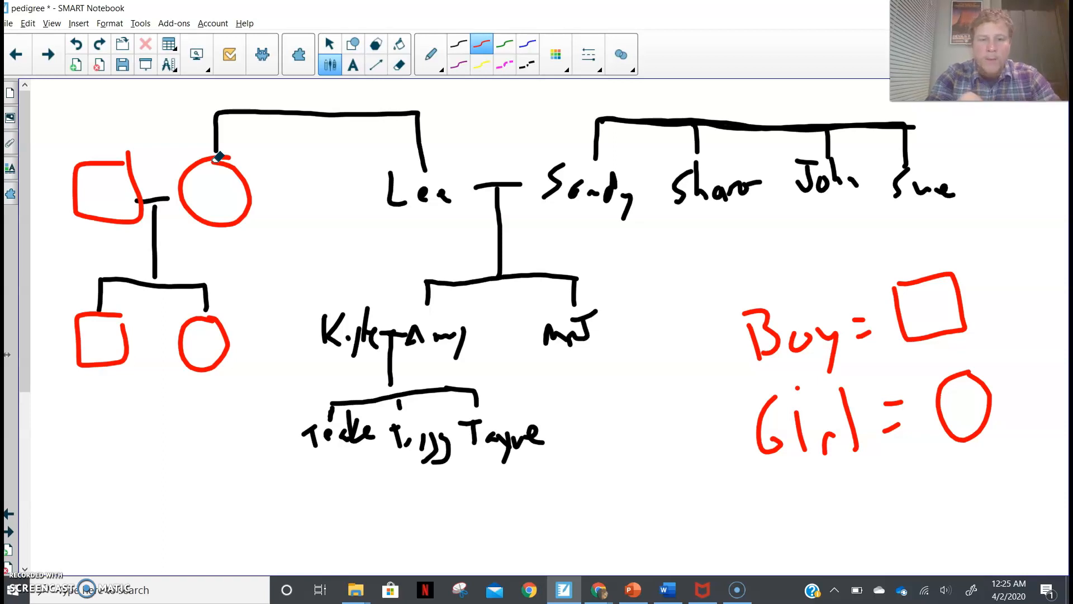
click(399, 45)
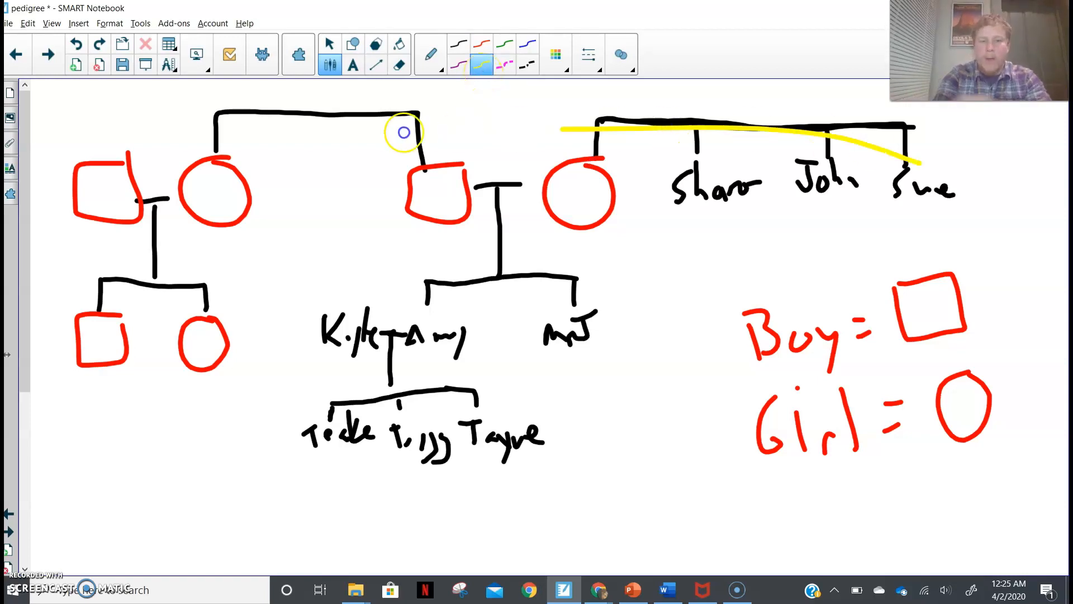
Draw yellow ovals around the grandparents' row and the lower generation rows
drag(403, 132, 595, 291)
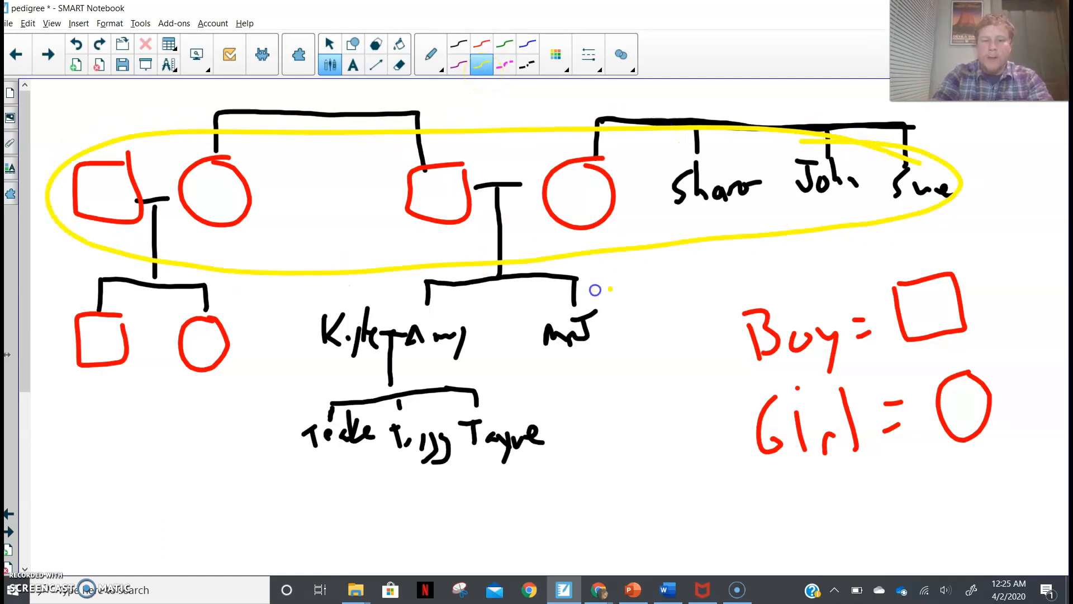
drag(596, 290, 465, 411)
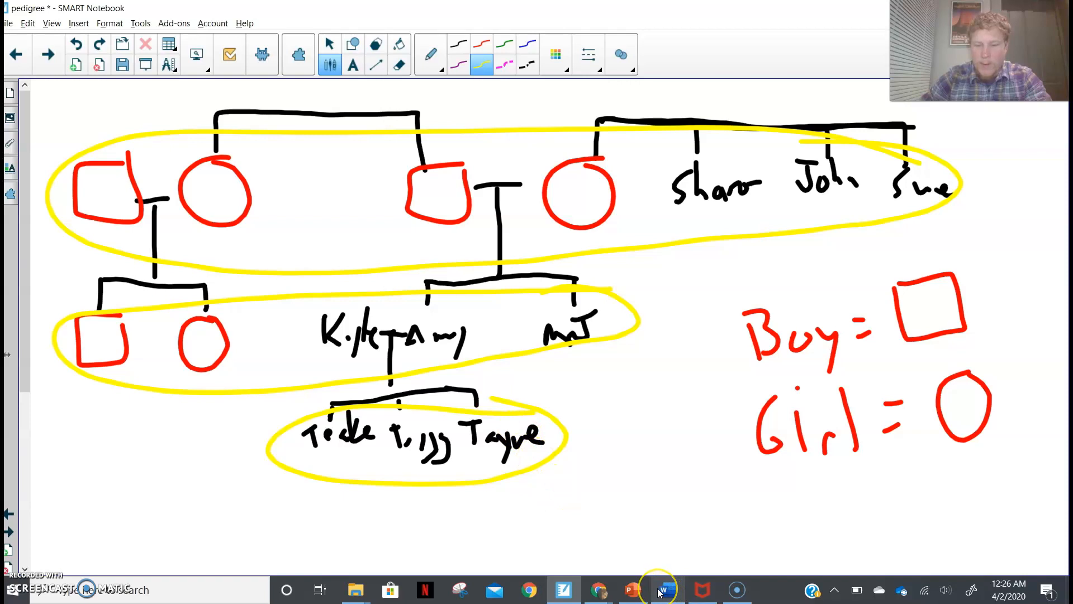
Switch to Mr. Johnson's Word pedigree and scroll through generations I to V
click(662, 589)
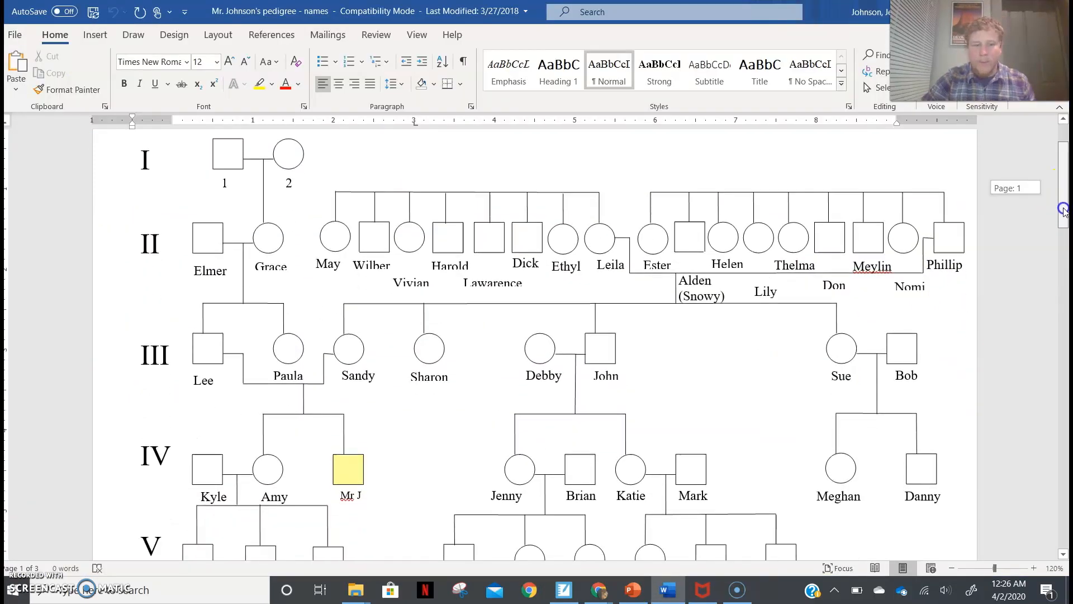
scroll(down, 3)
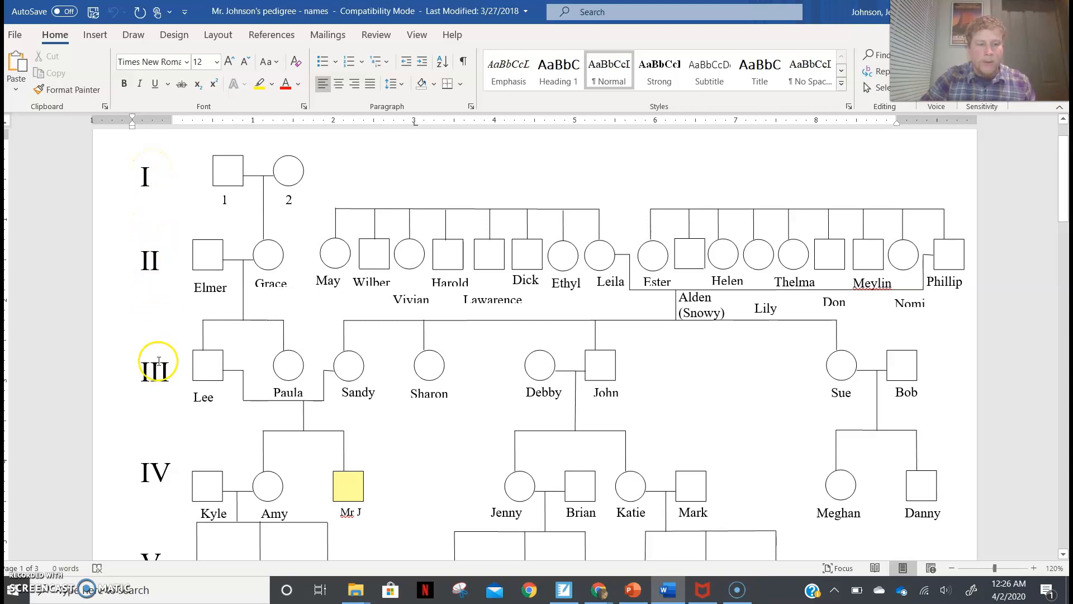
scroll(down, 3)
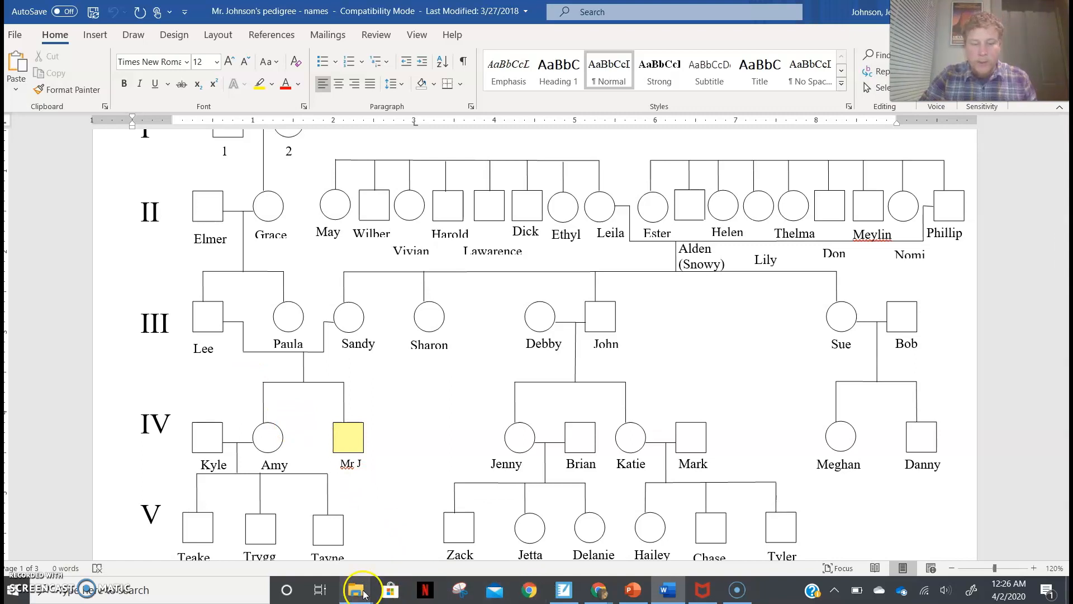
click(355, 589)
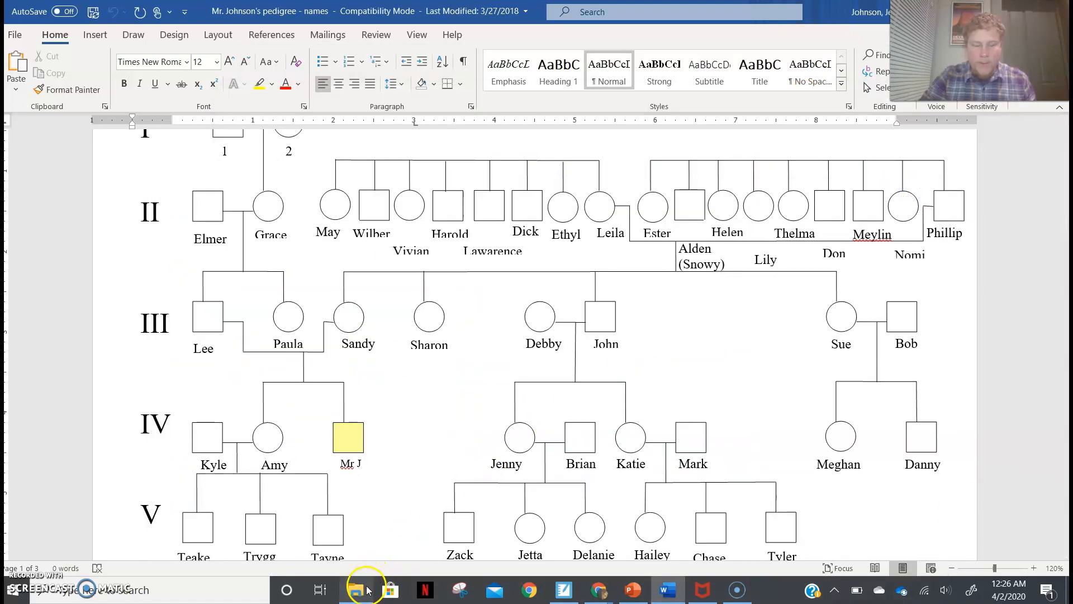
mouse_move(243, 245)
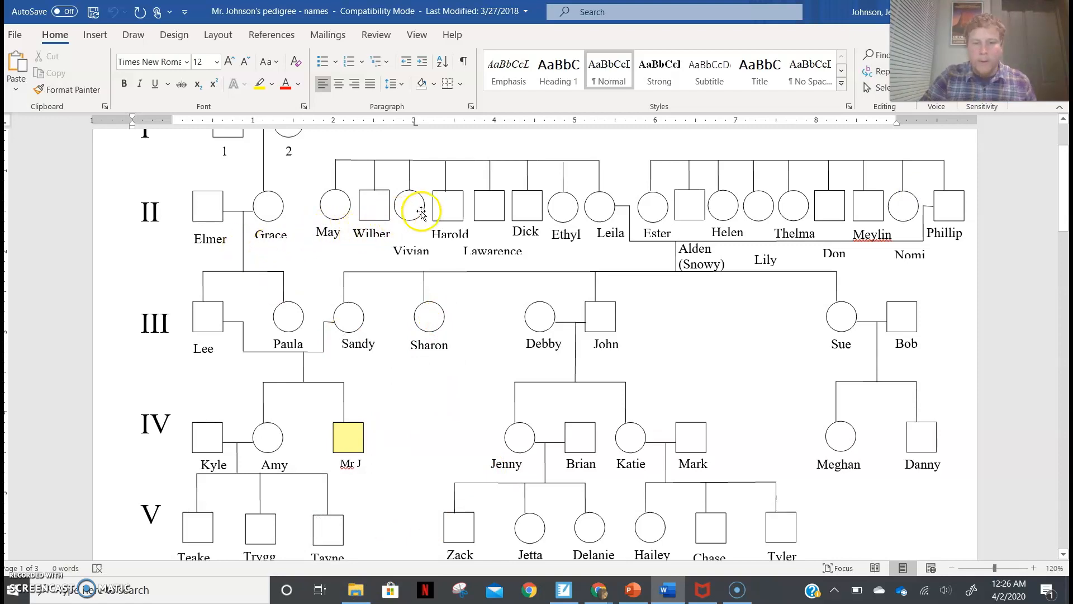
mouse_move(475, 226)
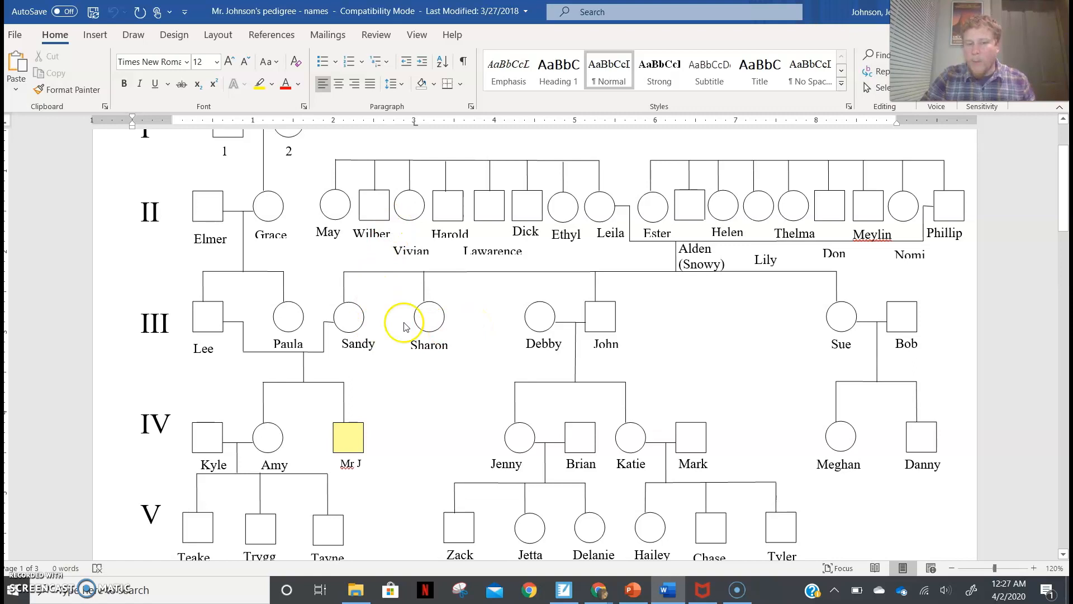
scroll(down, 3)
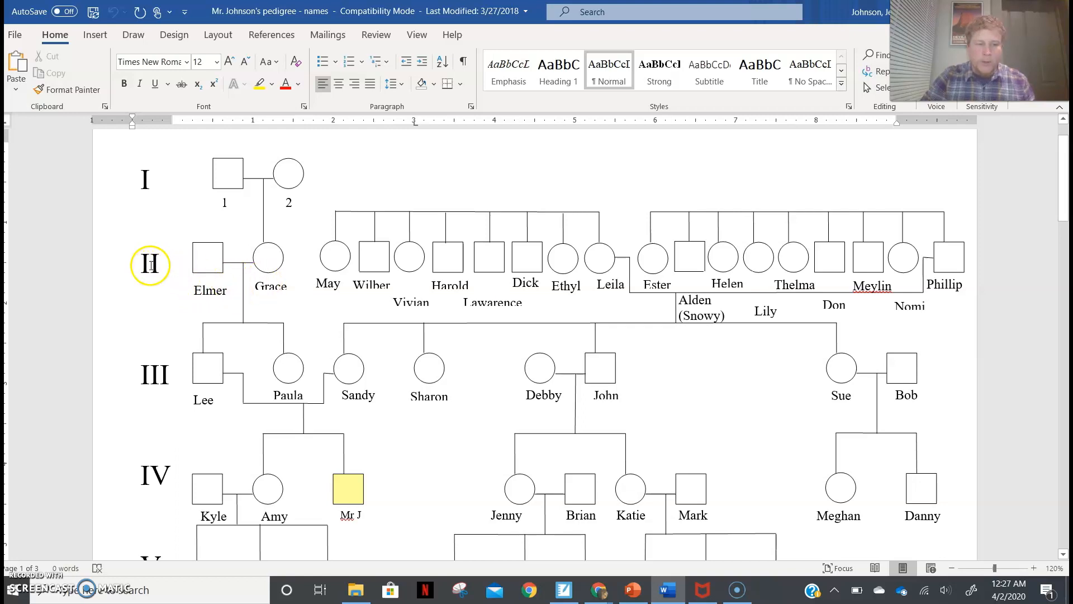
mouse_move(152, 263)
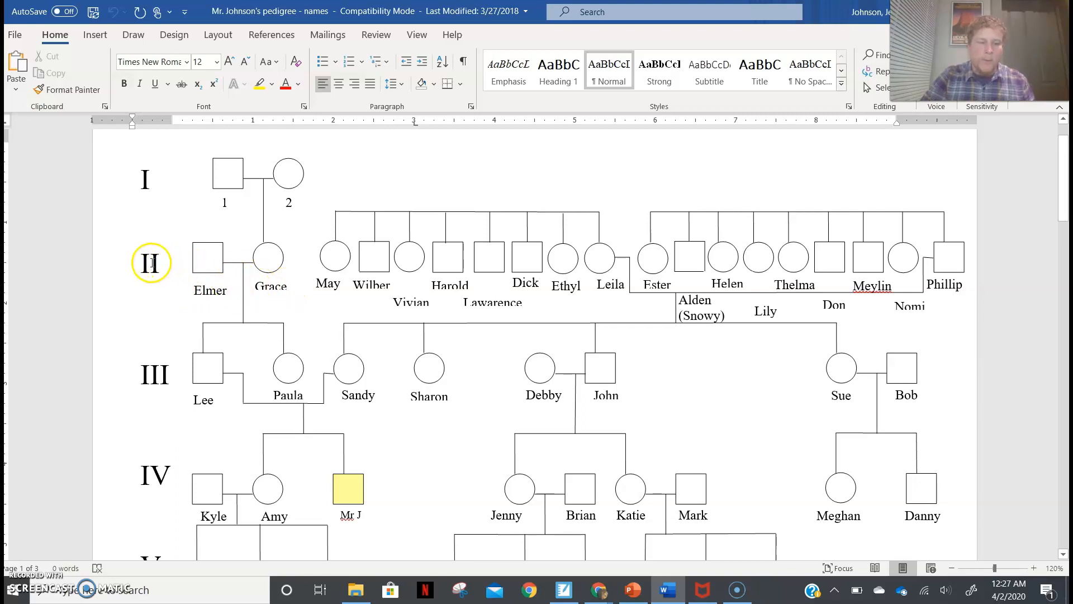
mouse_move(269, 281)
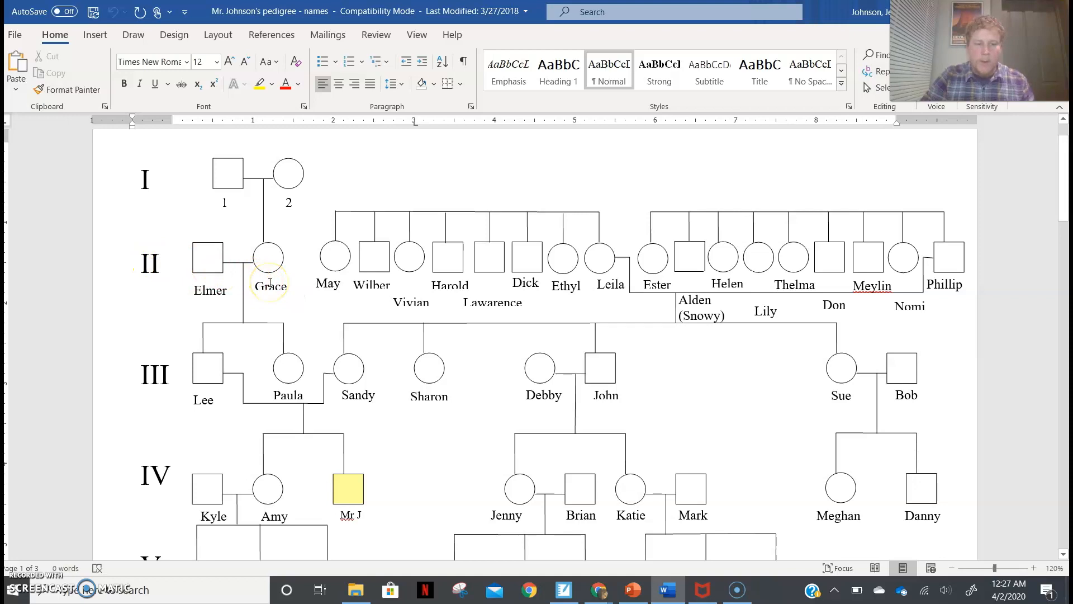
scroll(down, 3)
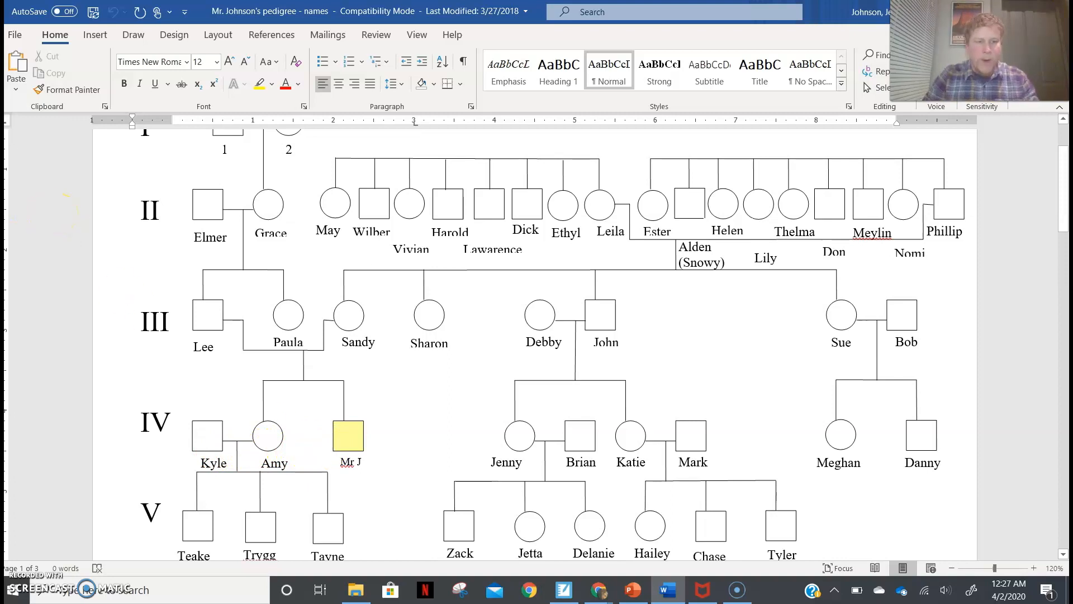
mouse_move(115, 166)
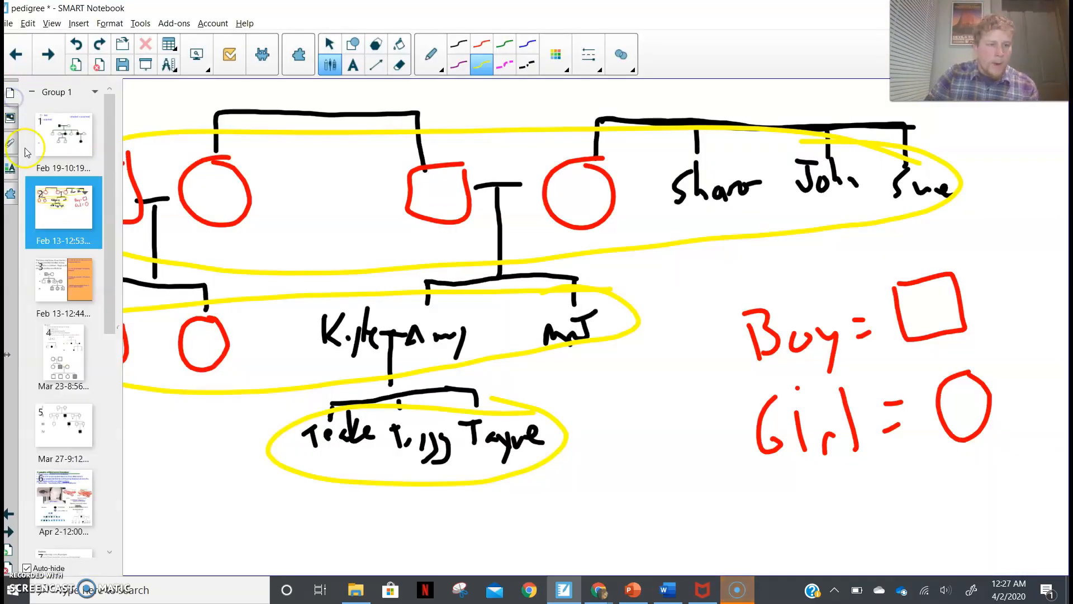
mouse_move(58, 270)
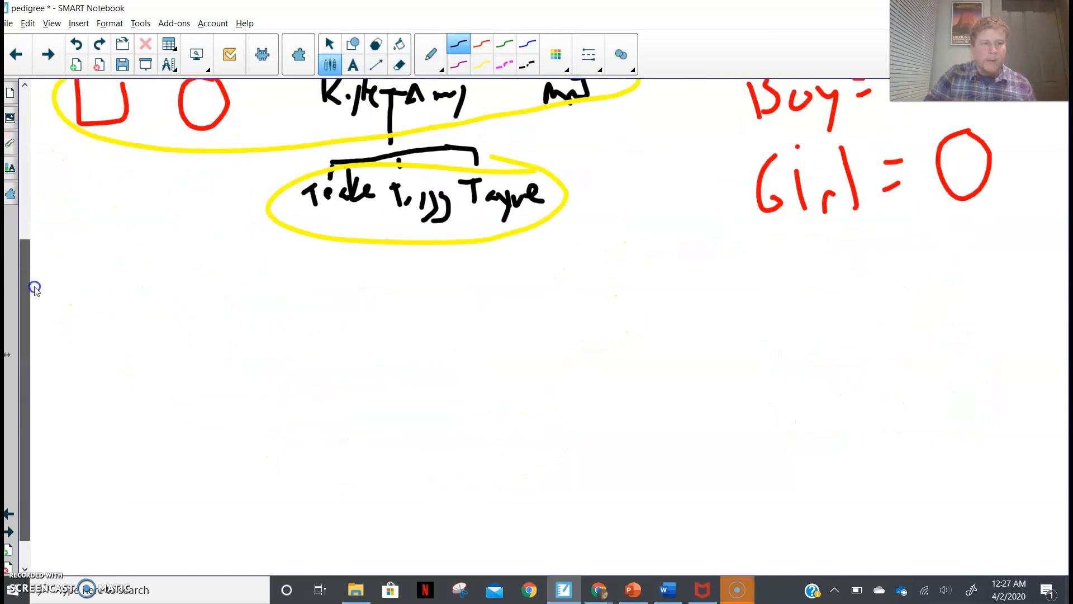
Scroll down the page to make room beneath the circled youngest generation
scroll(down, 3)
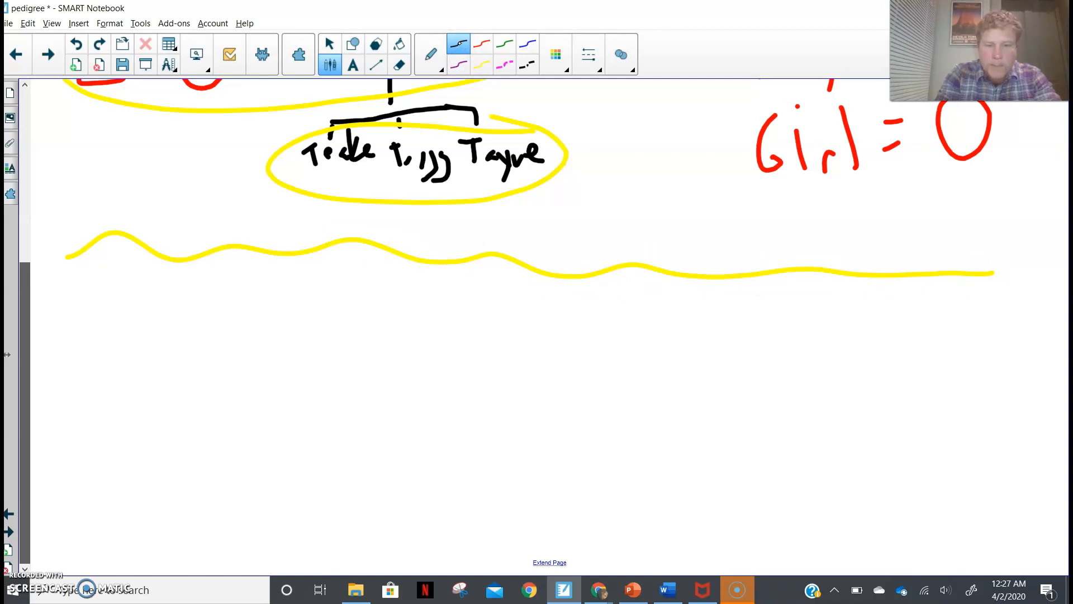
Draw a black square and circle joined by a short marriage line below the yellow divider
drag(438, 316, 415, 354)
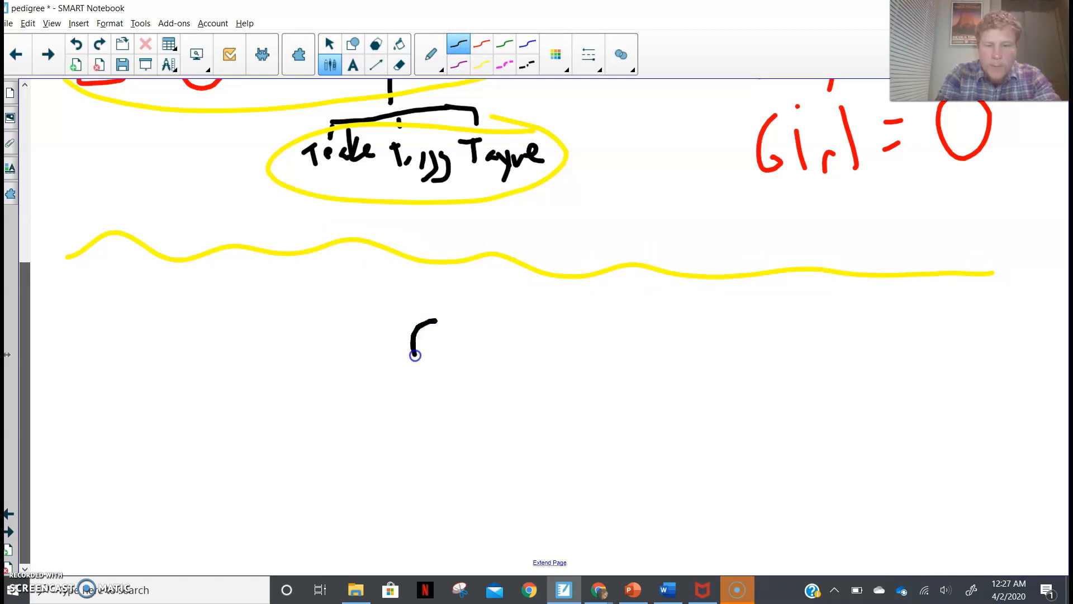
drag(438, 315, 413, 355)
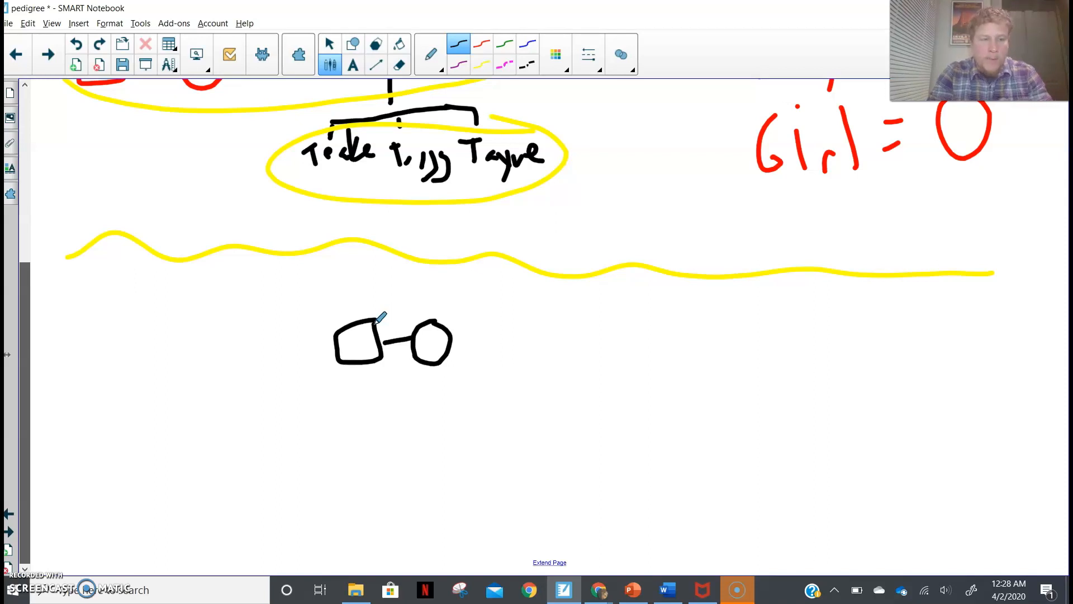
click(664, 589)
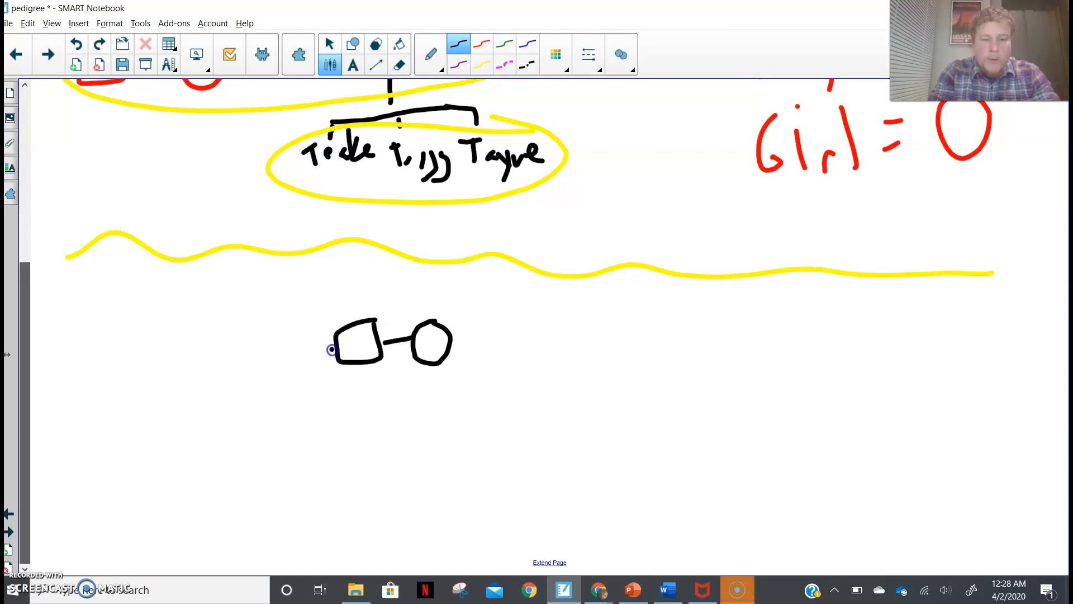
Add a second wife circle left of the square with arrows marking the husband and right-hand wife
drag(331, 349, 278, 346)
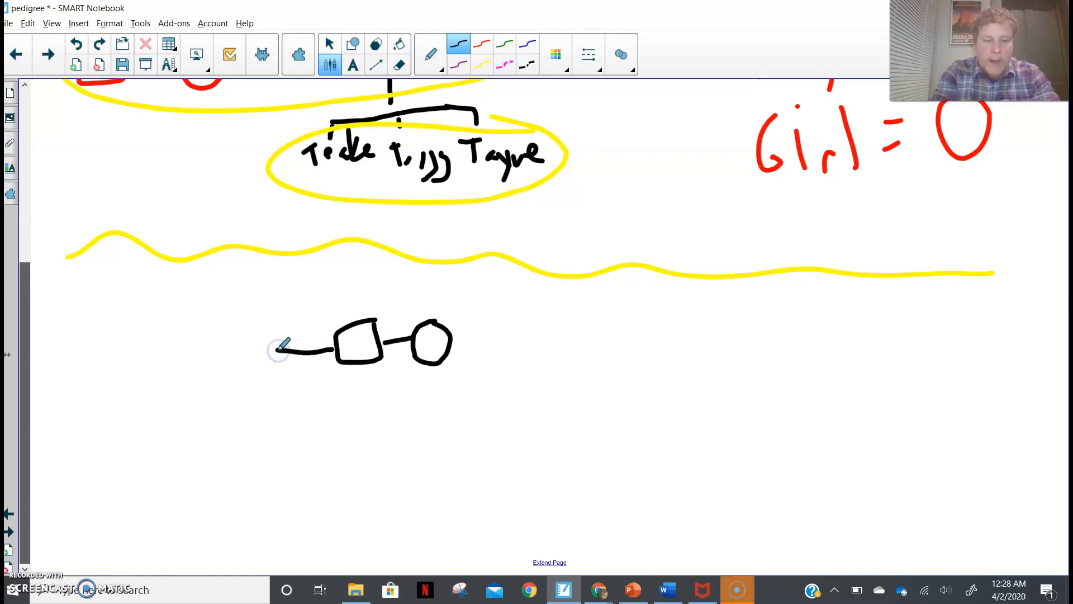
drag(287, 342, 246, 346)
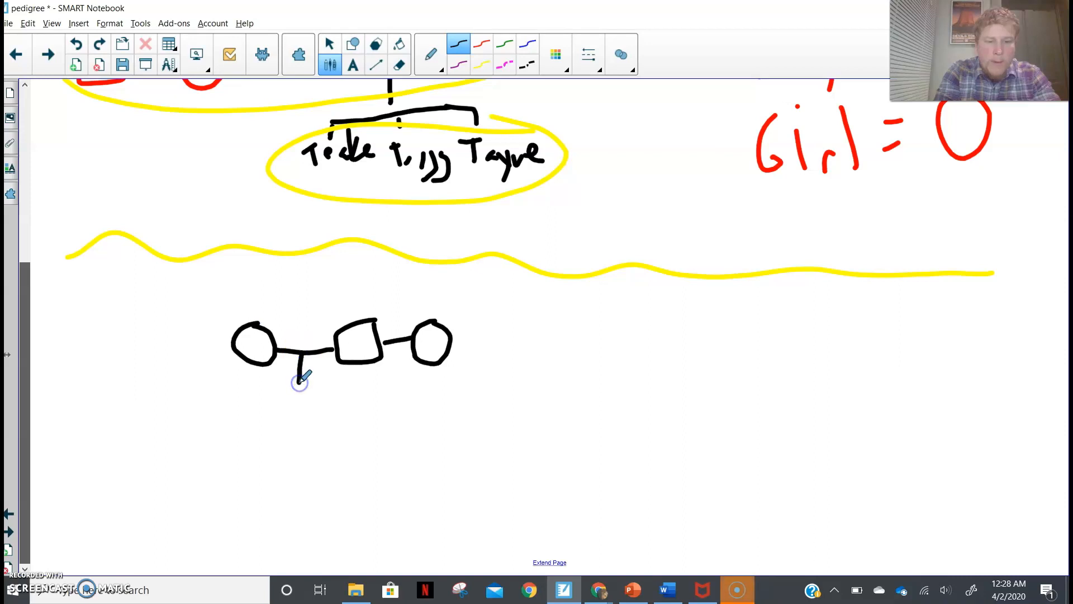
drag(400, 355, 403, 384)
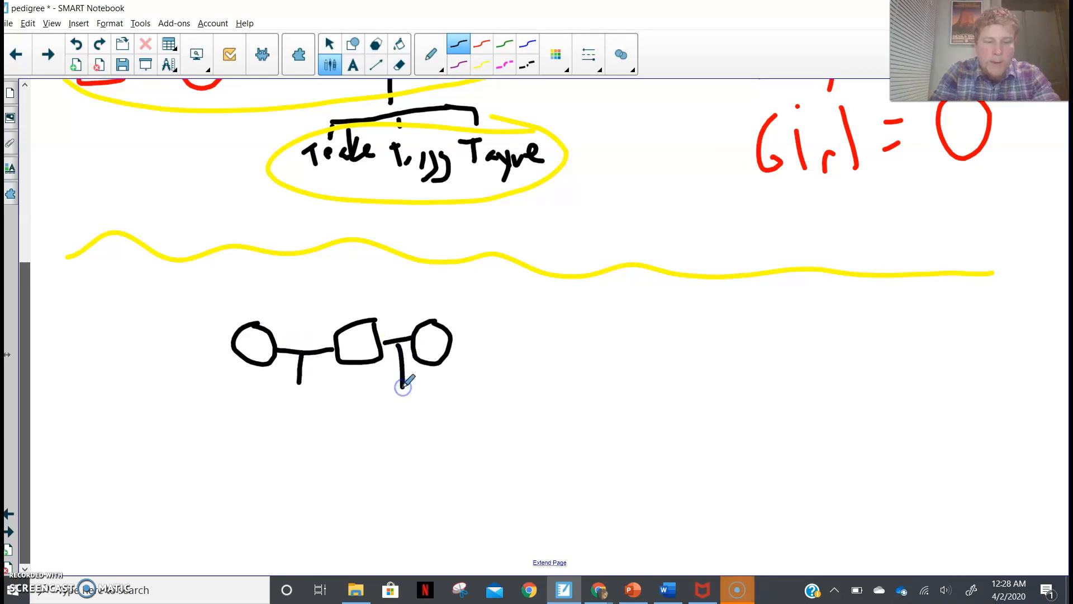
drag(410, 380, 455, 309)
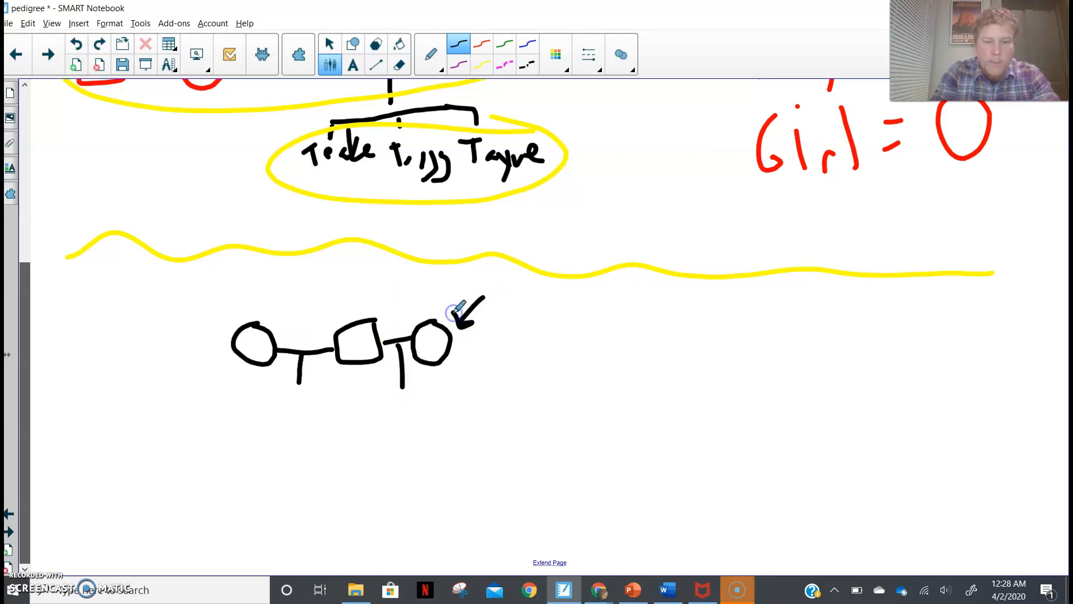
drag(383, 396, 431, 393)
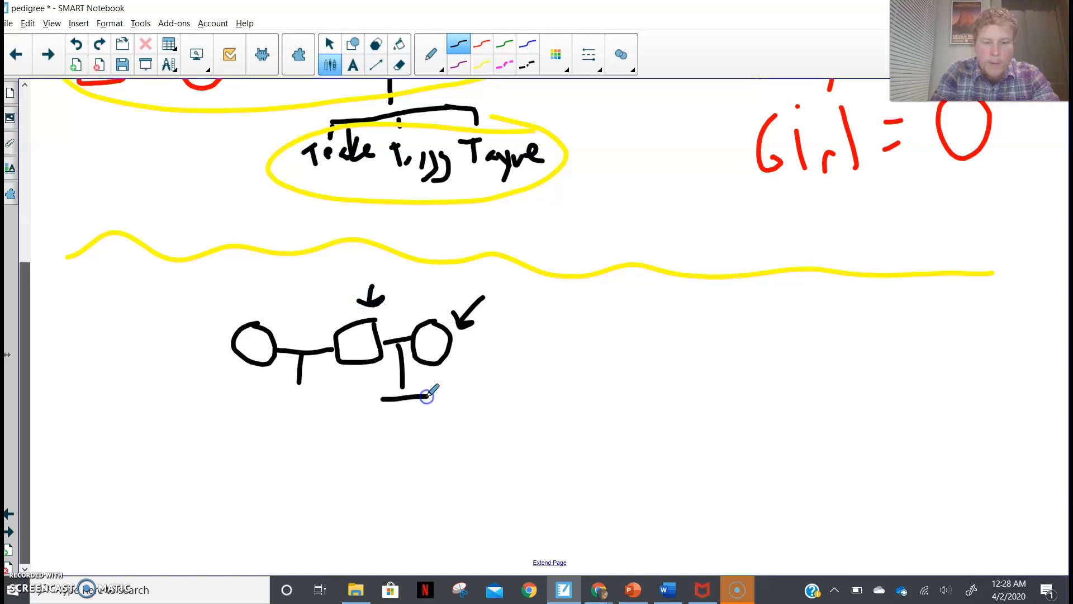
Add a third wife at far left and children under each of the three marriages
drag(424, 393, 382, 444)
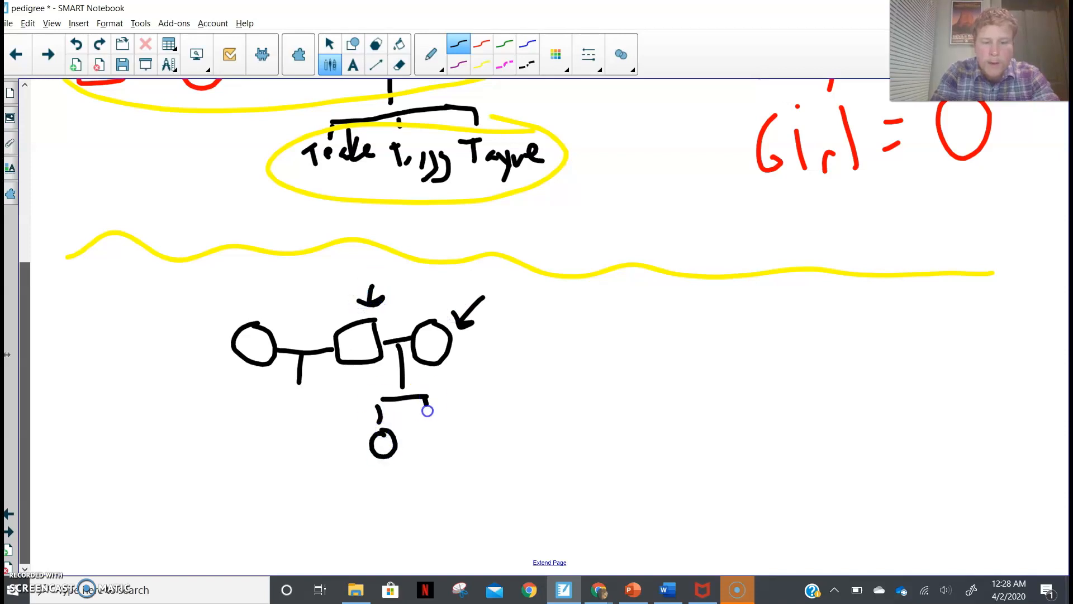
drag(410, 410, 445, 451)
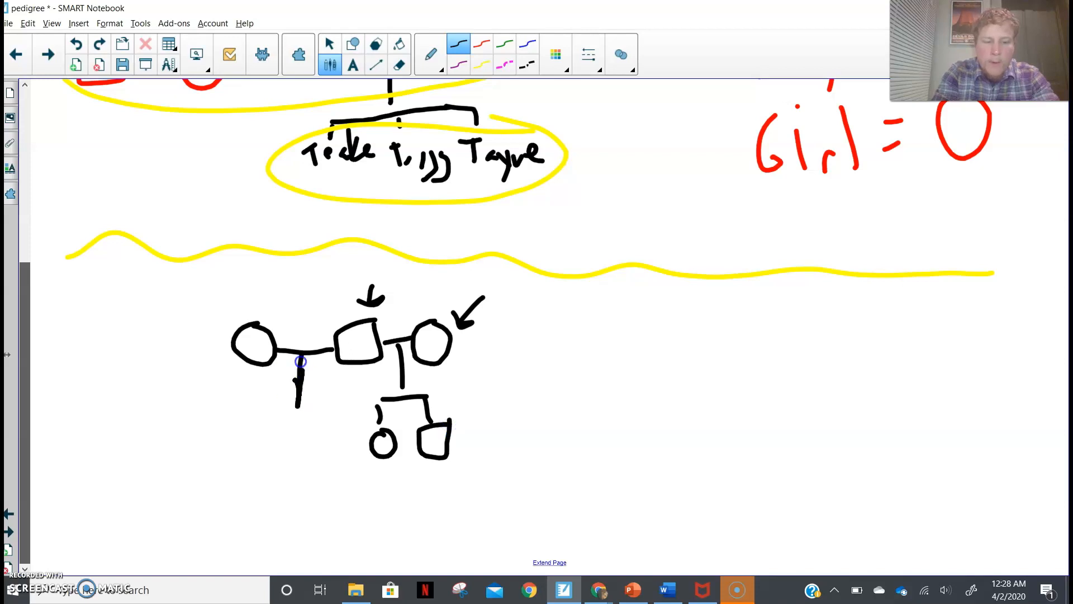
drag(299, 361, 300, 422)
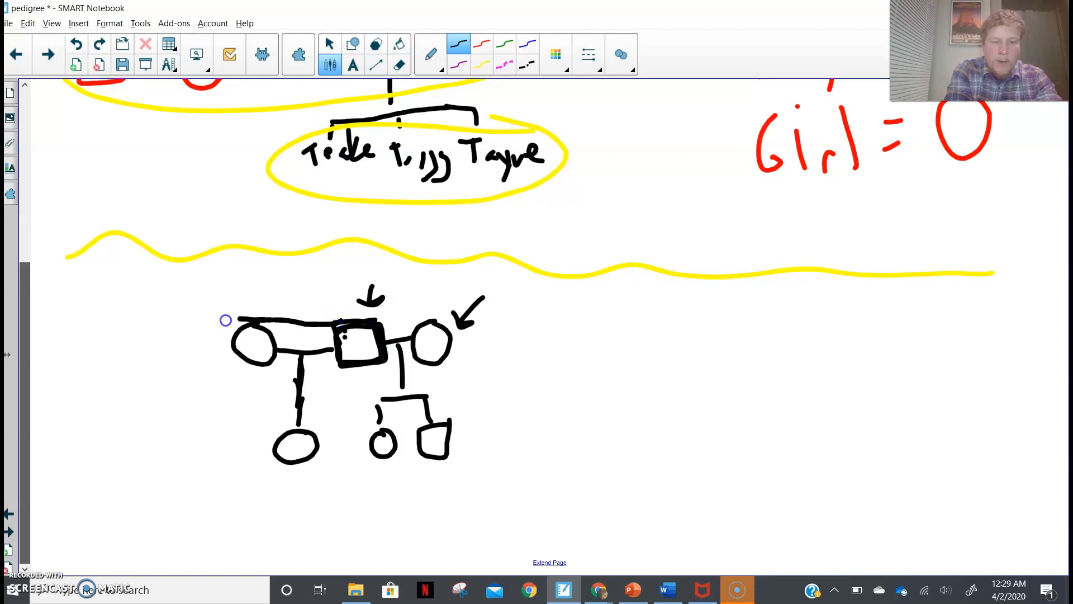
drag(226, 320, 165, 335)
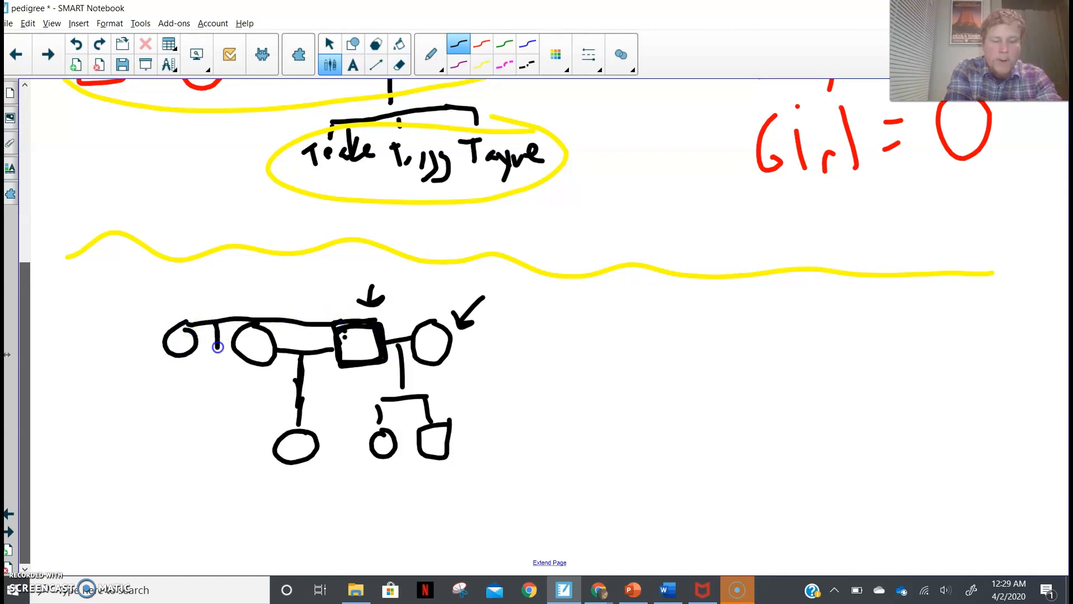
drag(218, 345, 190, 444)
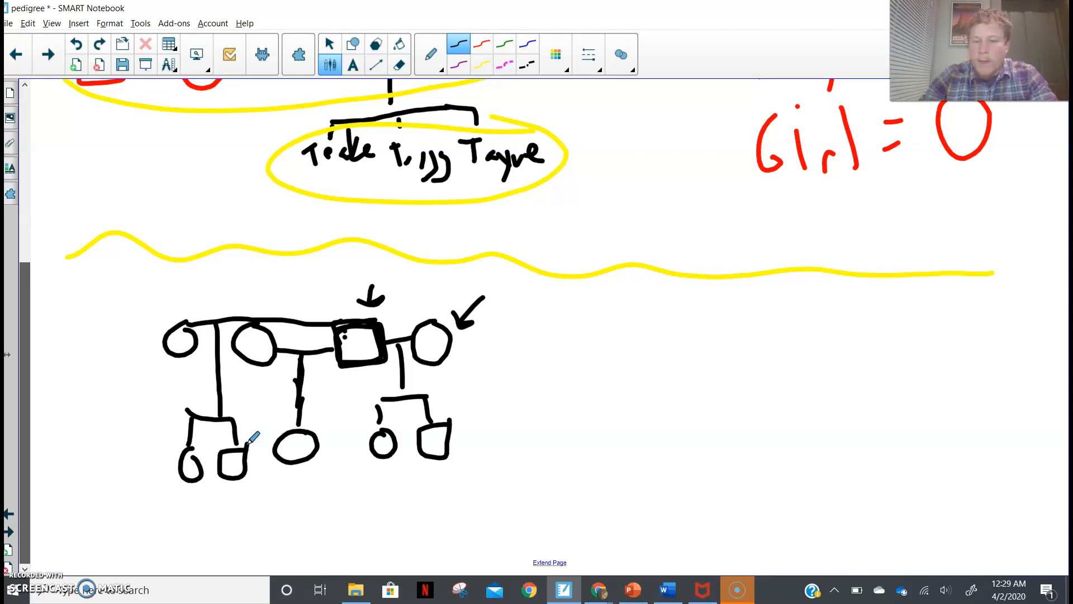
Draw a couple with one daughter and an inverted-V branch of twin girls flagged by yellow arrows
drag(618, 354, 804, 344)
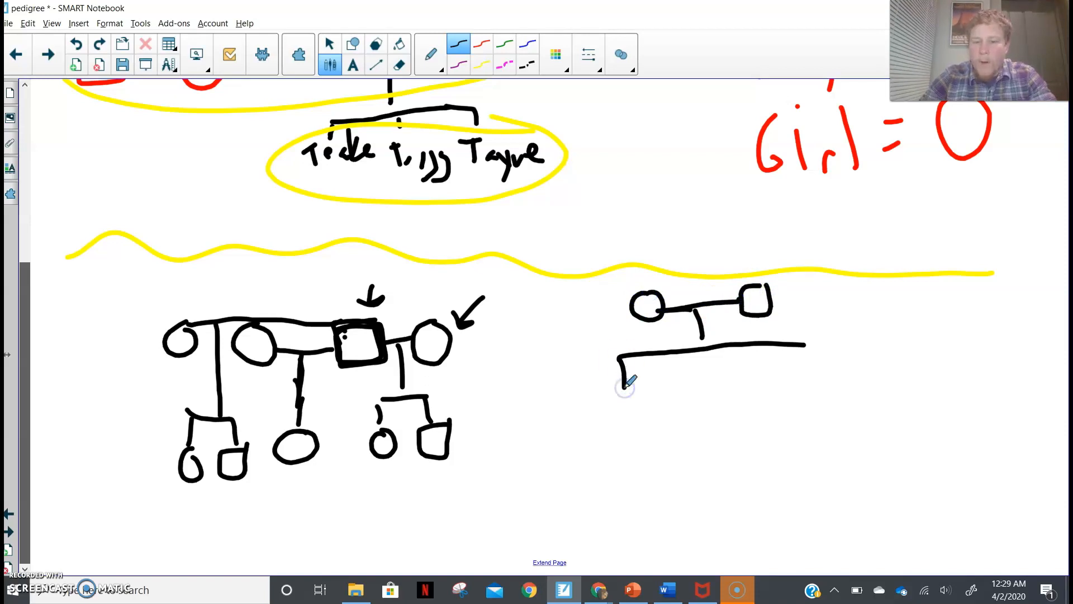
drag(626, 384, 632, 410)
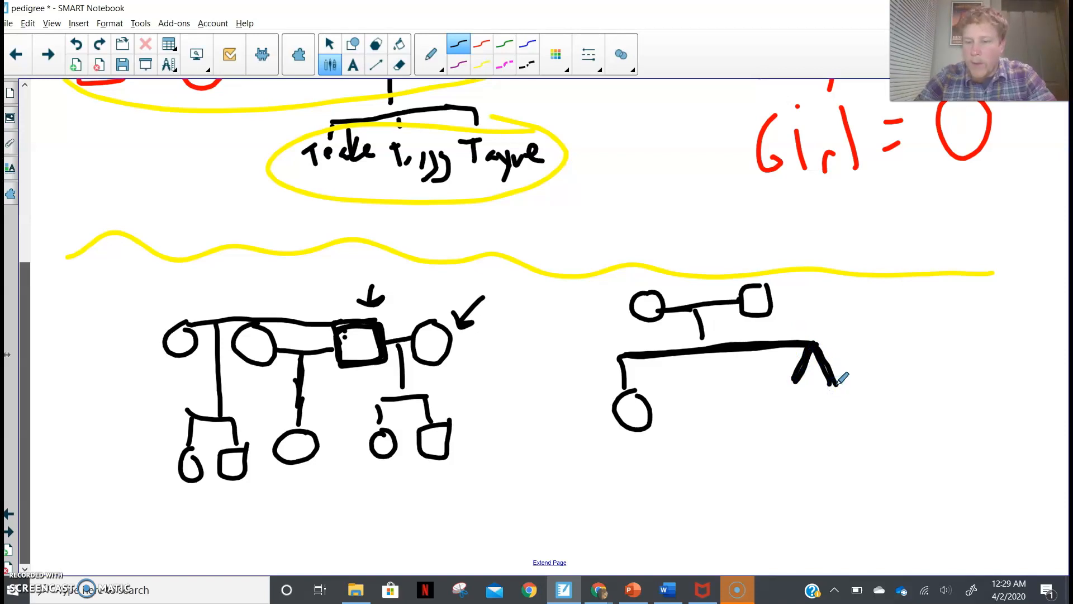
drag(828, 380, 794, 421)
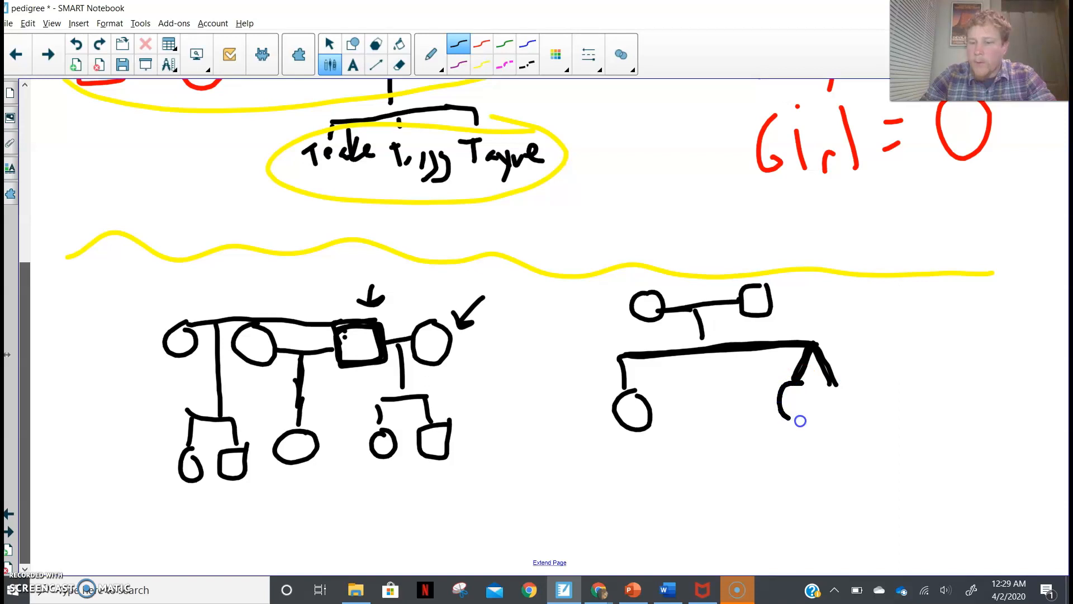
drag(783, 397, 845, 406)
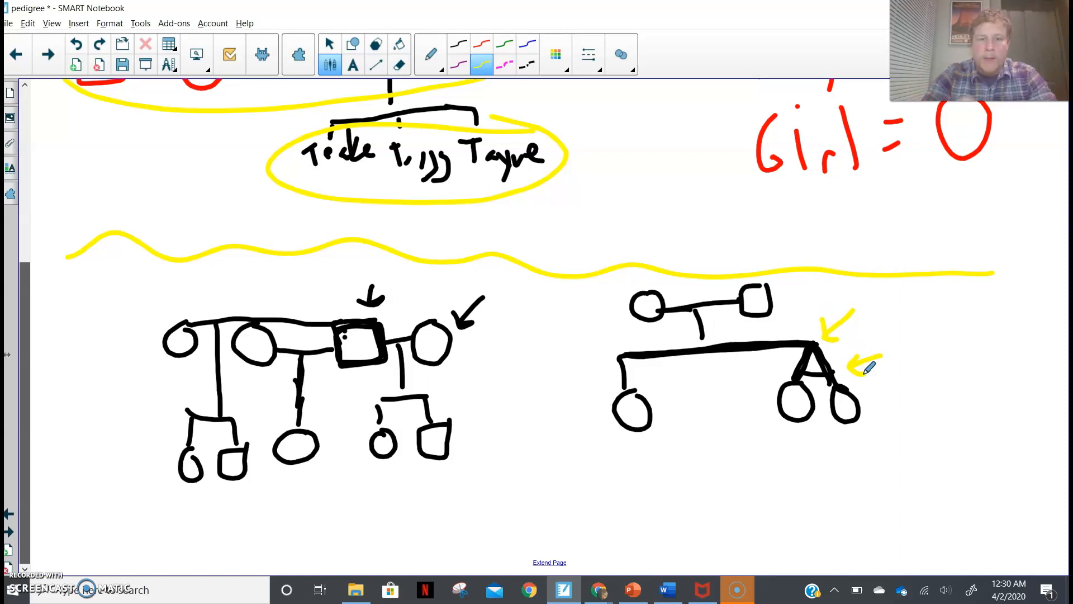
click(458, 44)
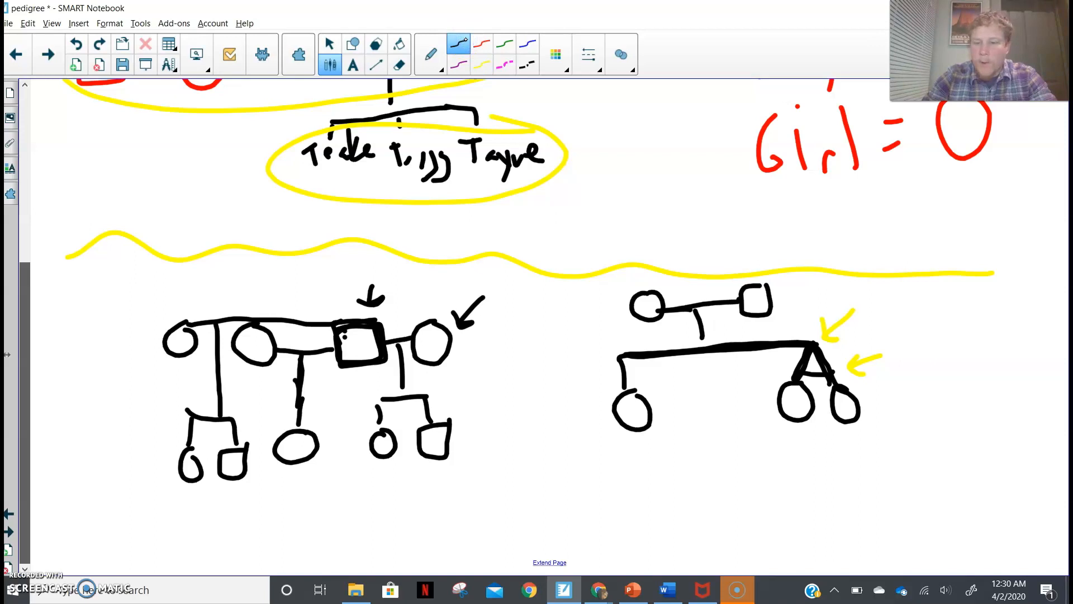